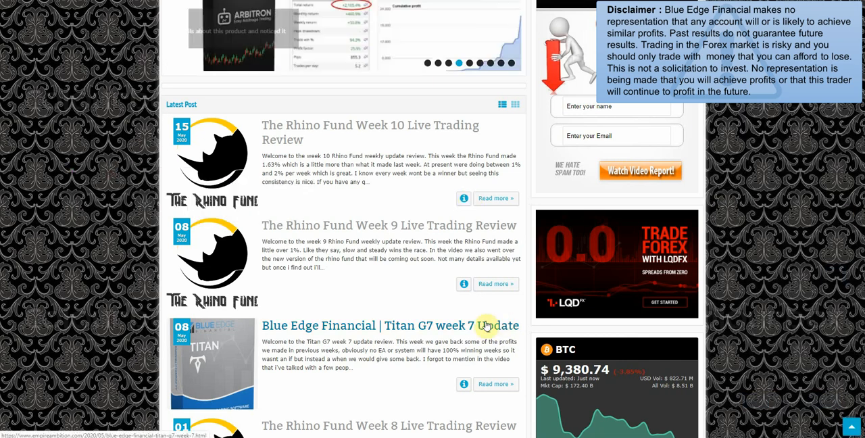
# - Scroll the Titan EA review page down to the Titan G7 EA Sim Account Daily Stats section
pyautogui.scroll(3)
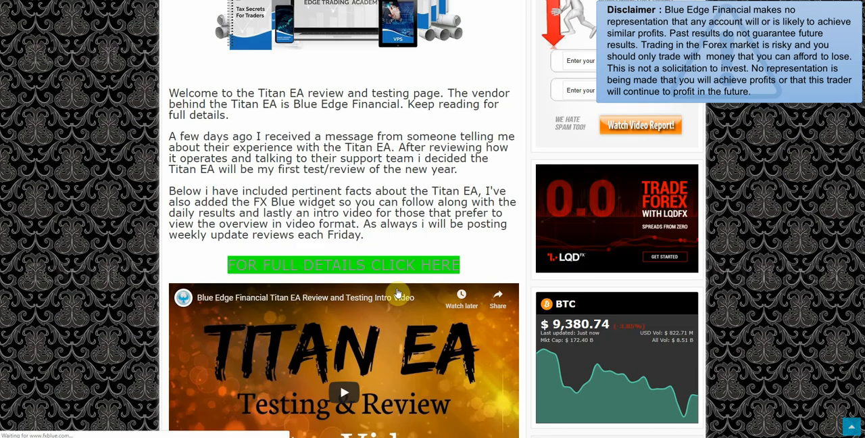
pyautogui.scroll(-3)
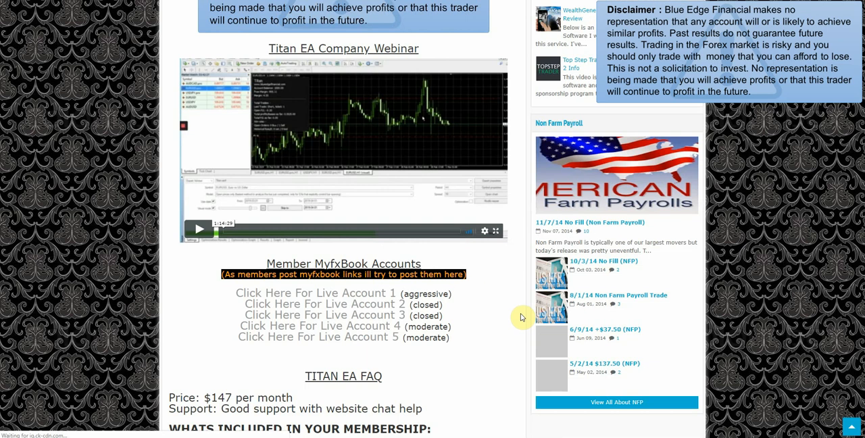
pyautogui.scroll(-3)
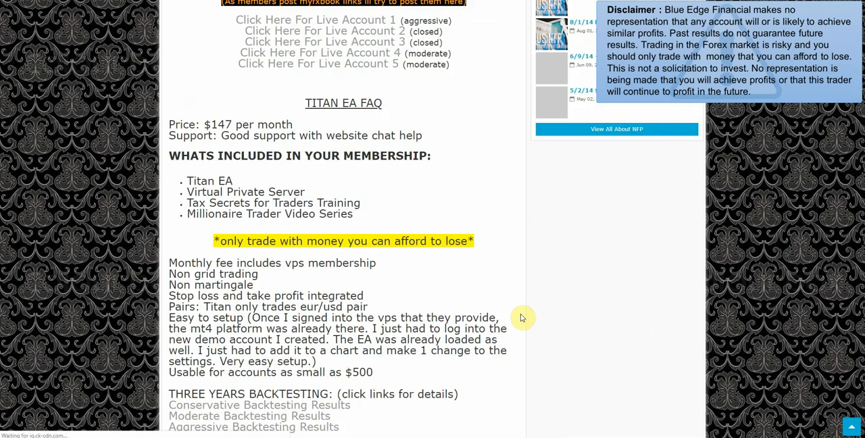
pyautogui.scroll(-3)
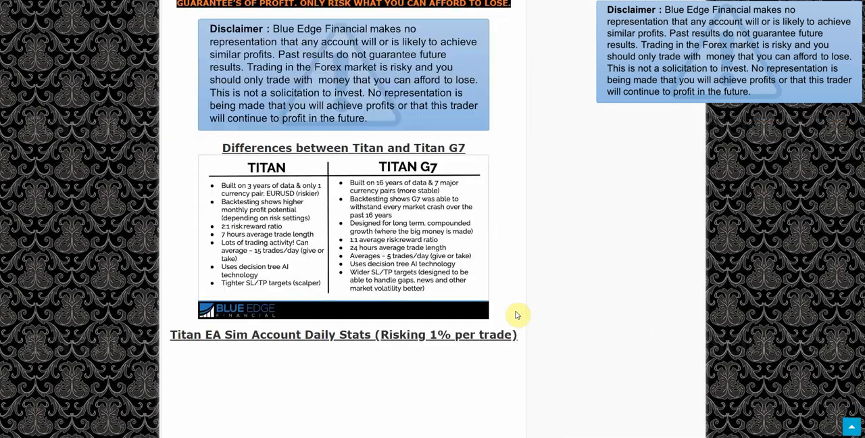
pyautogui.scroll(-3)
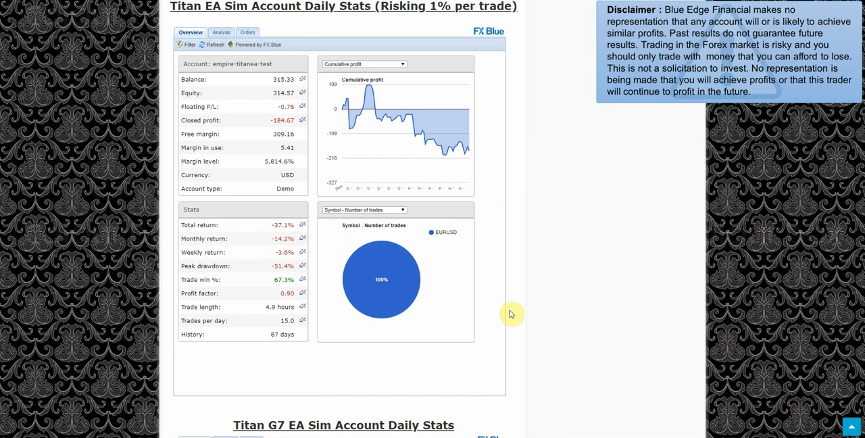
pyautogui.scroll(-3)
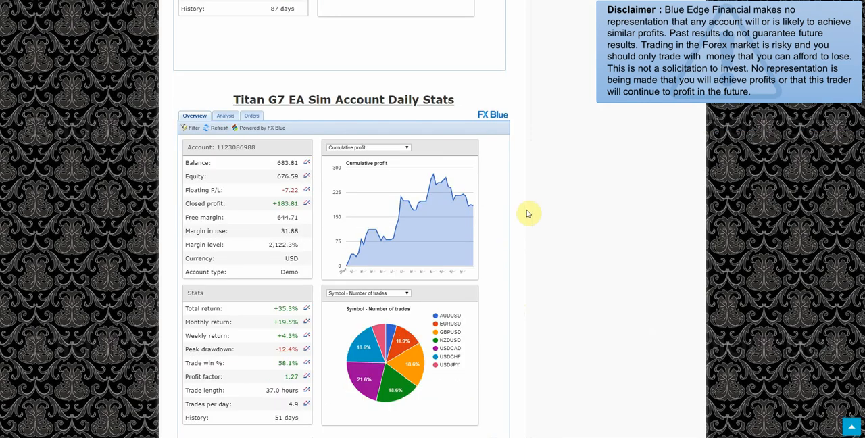
pyautogui.moveTo(220, 169)
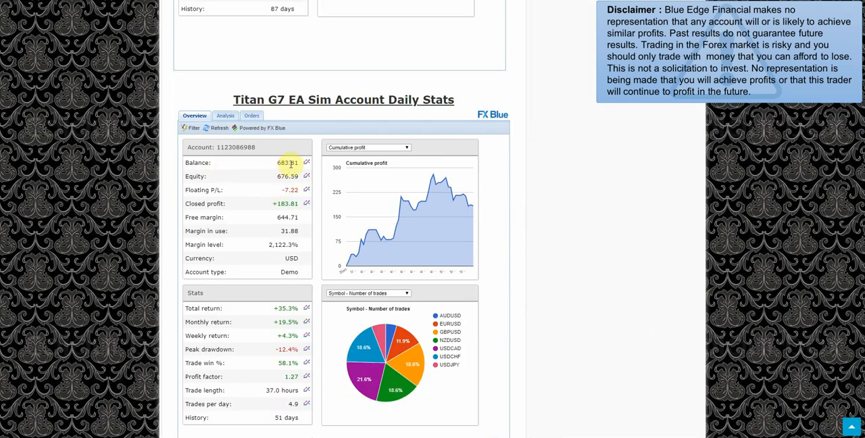
pyautogui.moveTo(235, 194)
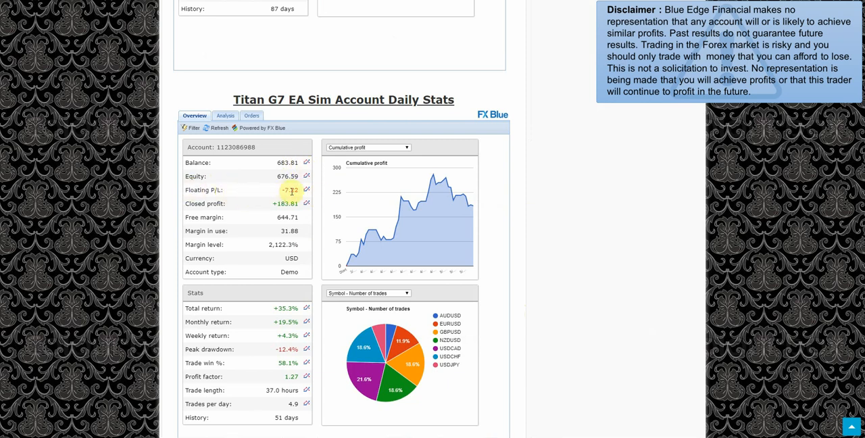
pyautogui.moveTo(321, 189)
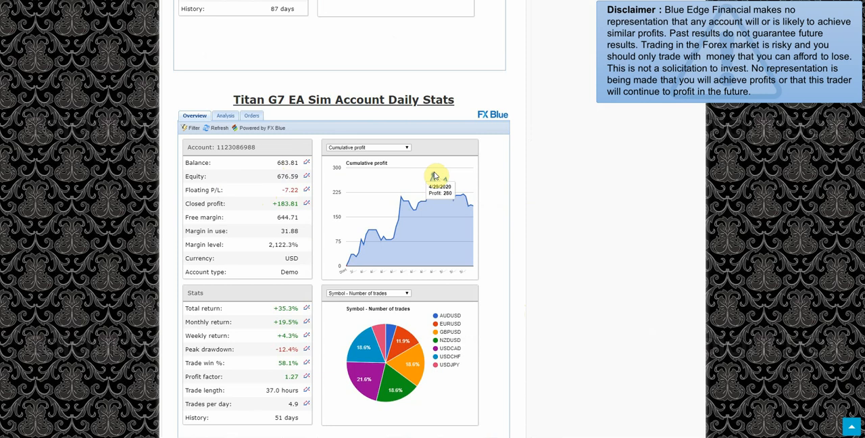
pyautogui.moveTo(289, 211)
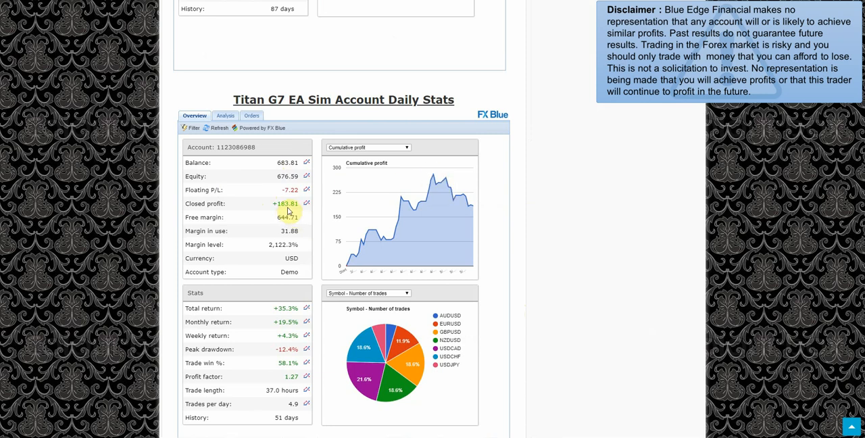
pyautogui.moveTo(440, 178)
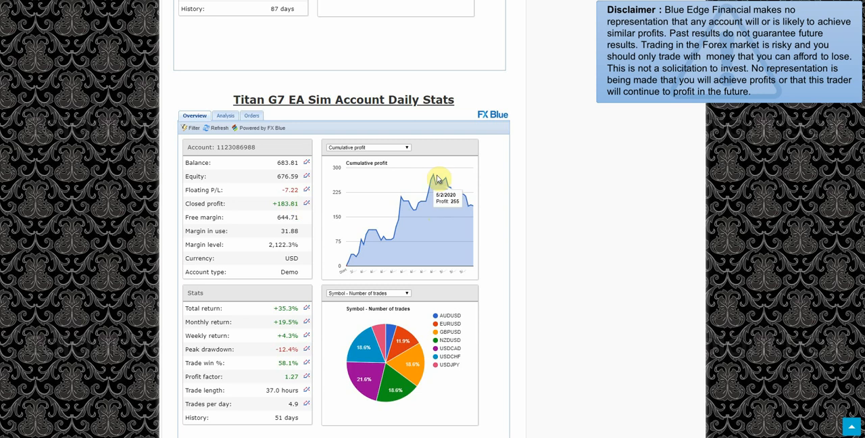
pyautogui.moveTo(476, 208)
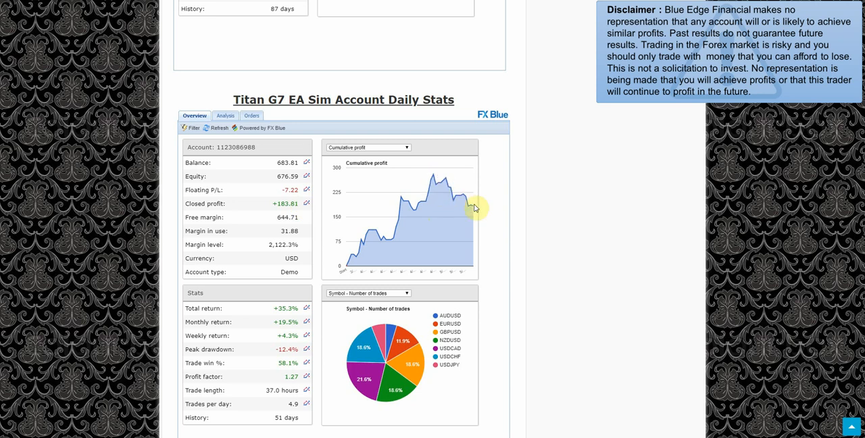
pyautogui.moveTo(433, 181)
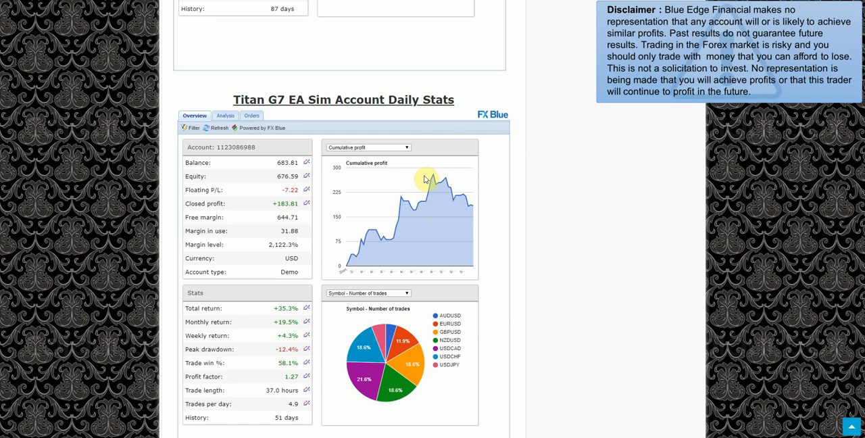
pyautogui.moveTo(370, 235)
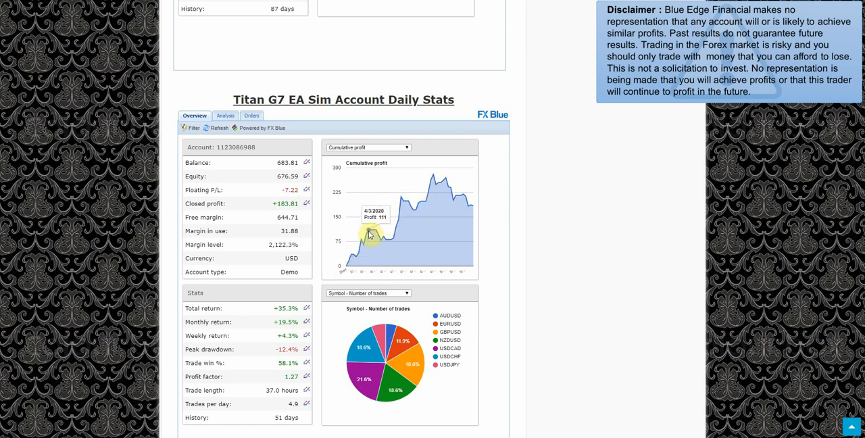
pyautogui.moveTo(403, 200)
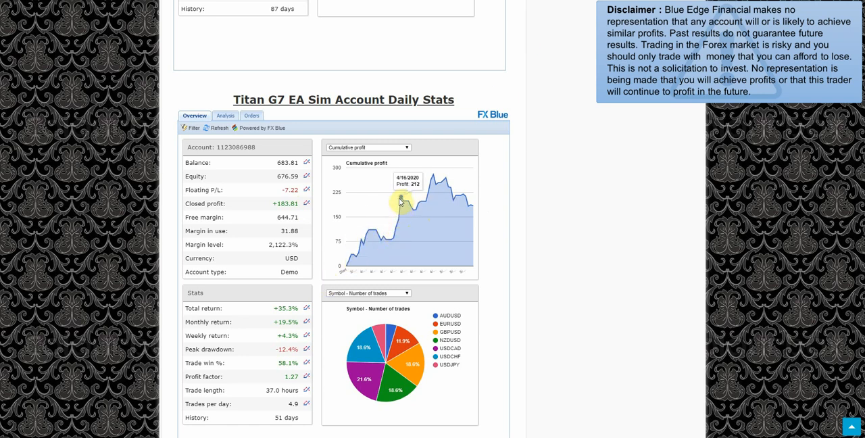
pyautogui.moveTo(439, 182)
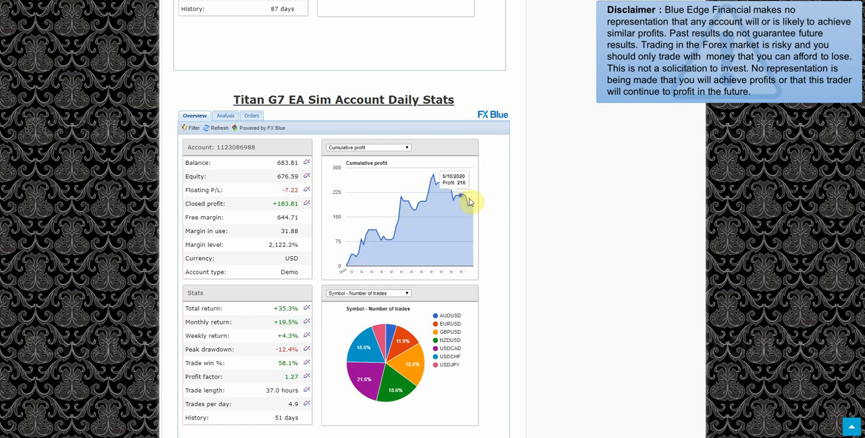
pyautogui.moveTo(453, 146)
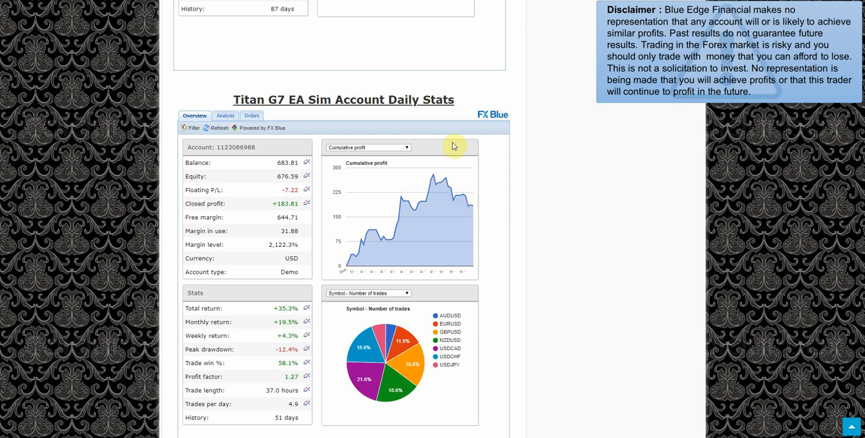
pyautogui.moveTo(466, 201)
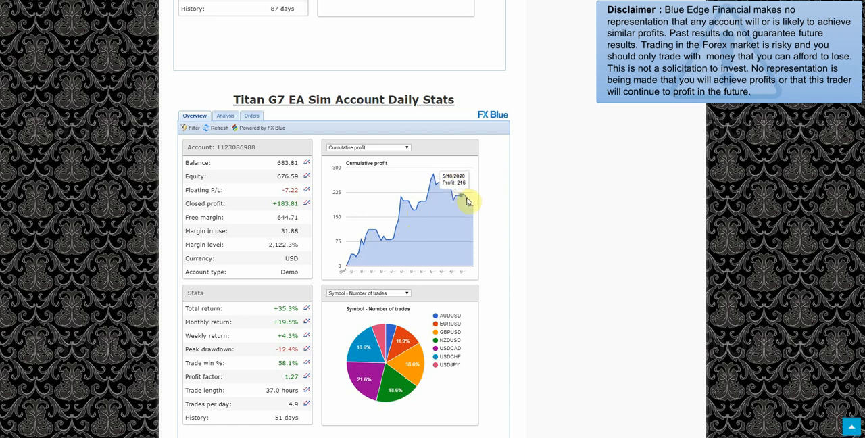
pyautogui.moveTo(462, 197)
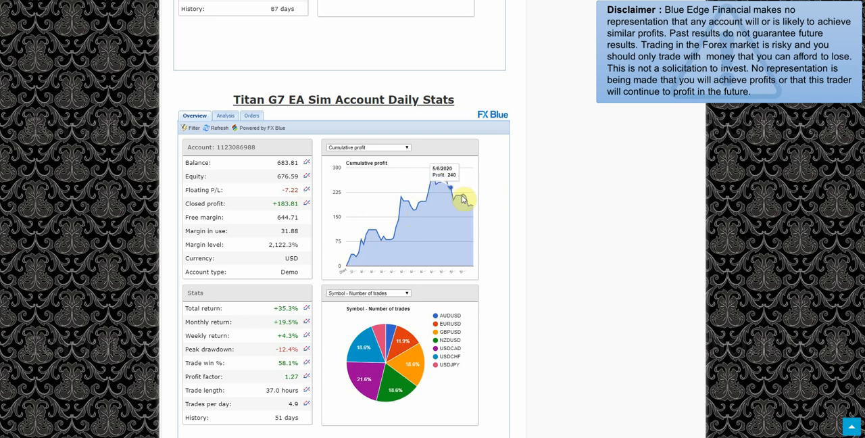
pyautogui.moveTo(453, 235)
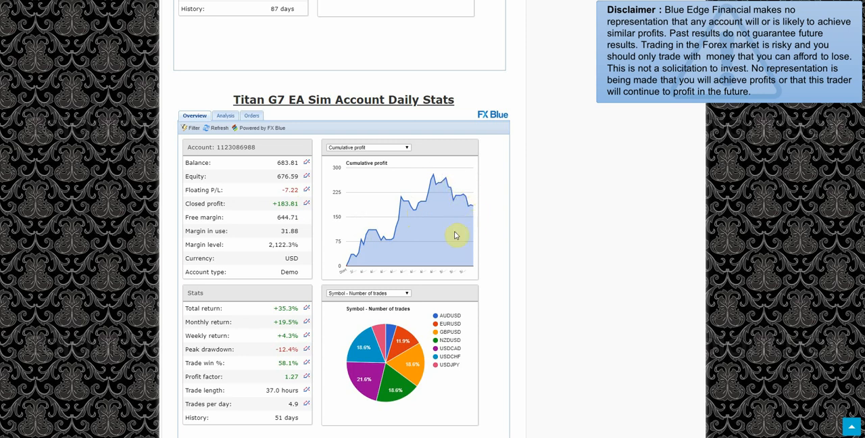
pyautogui.moveTo(372, 224)
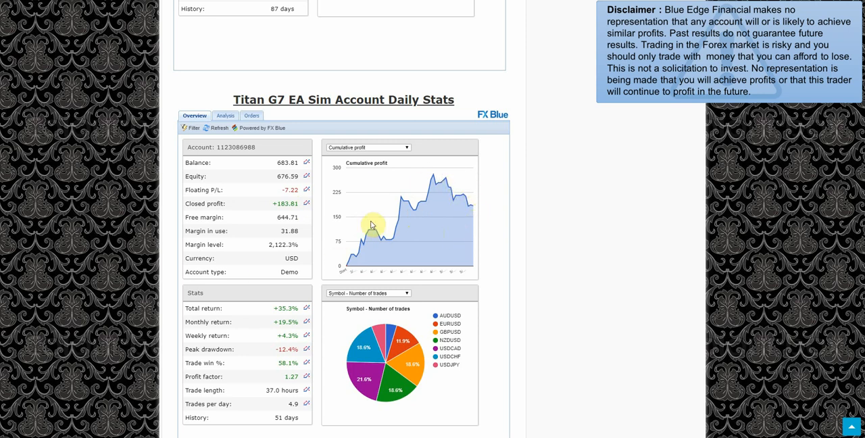
pyautogui.moveTo(418, 178)
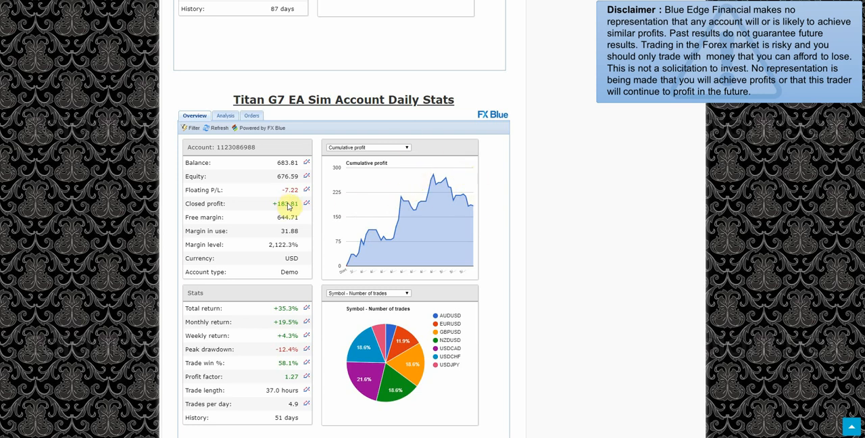
pyautogui.moveTo(320, 257)
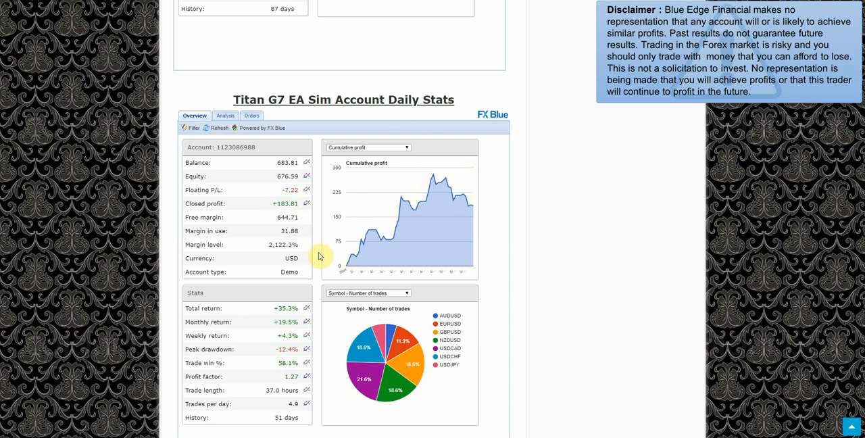
pyautogui.moveTo(440, 216)
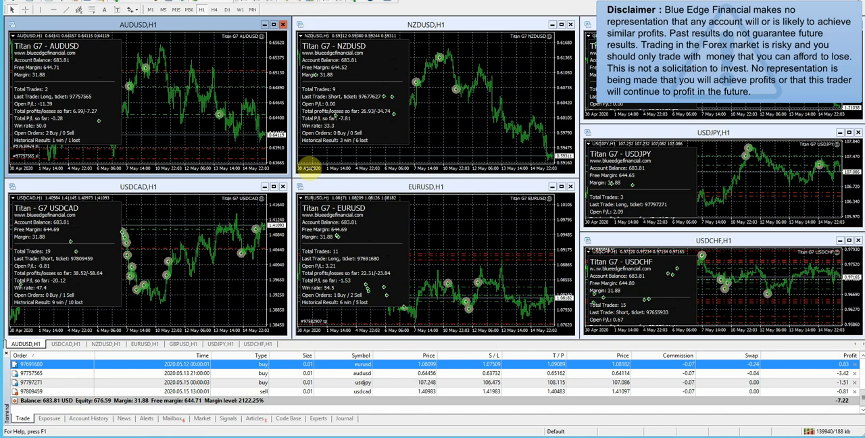
pyautogui.moveTo(215, 128)
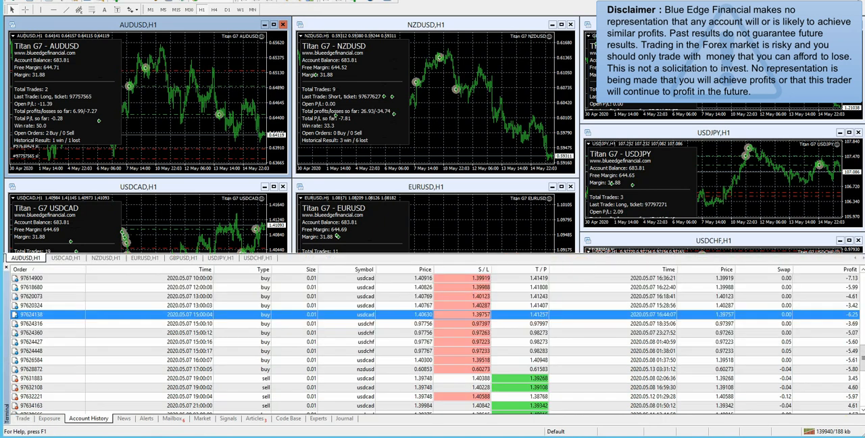
pyautogui.moveTo(589, 324)
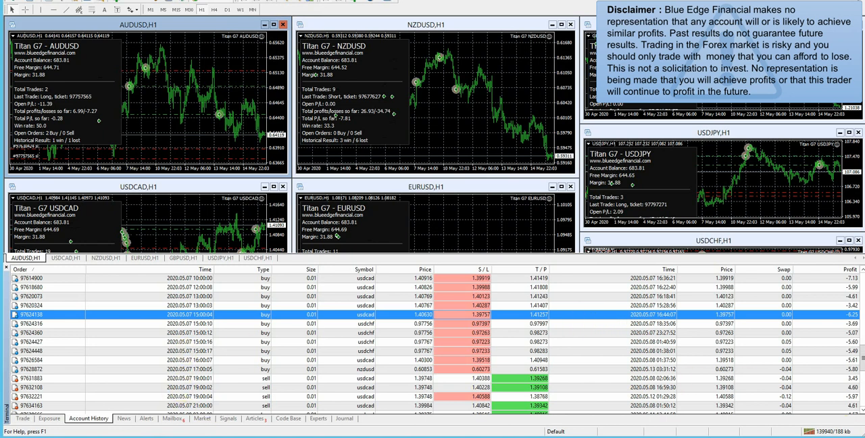
pyautogui.scroll(-3)
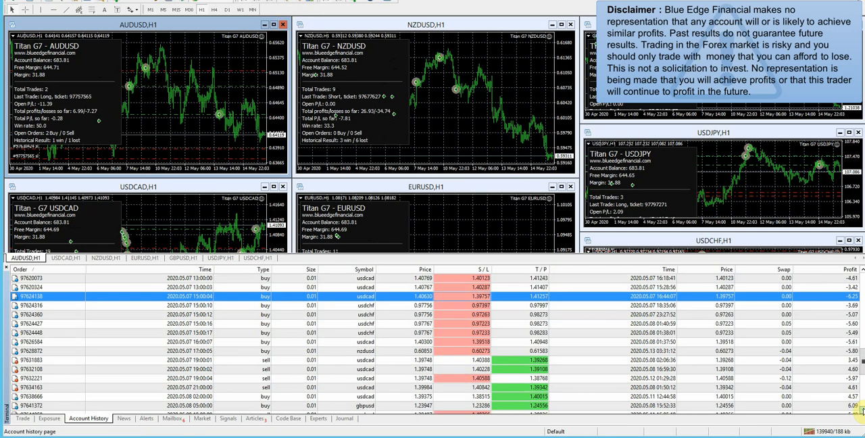
pyautogui.scroll(-3)
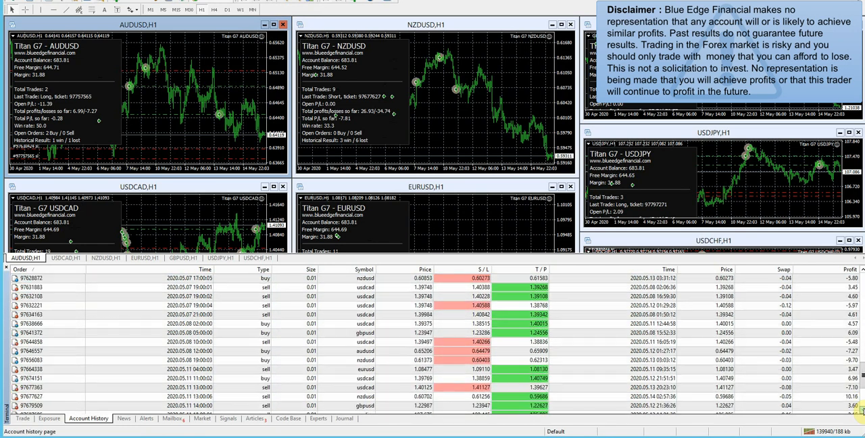
pyautogui.scroll(-3)
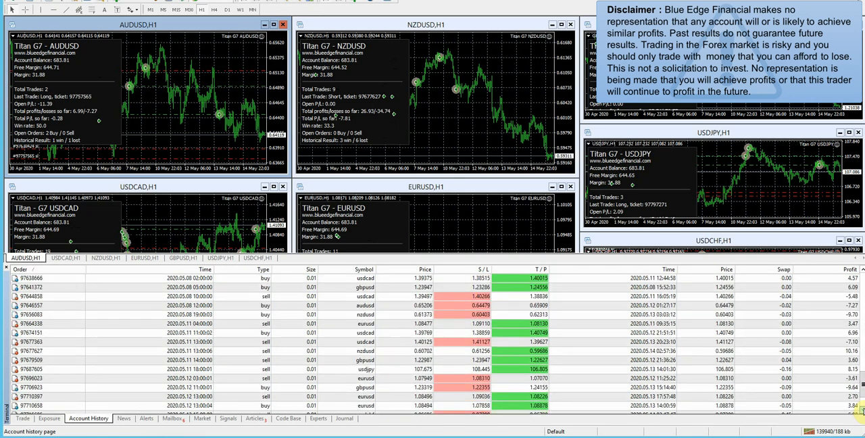
pyautogui.scroll(-3)
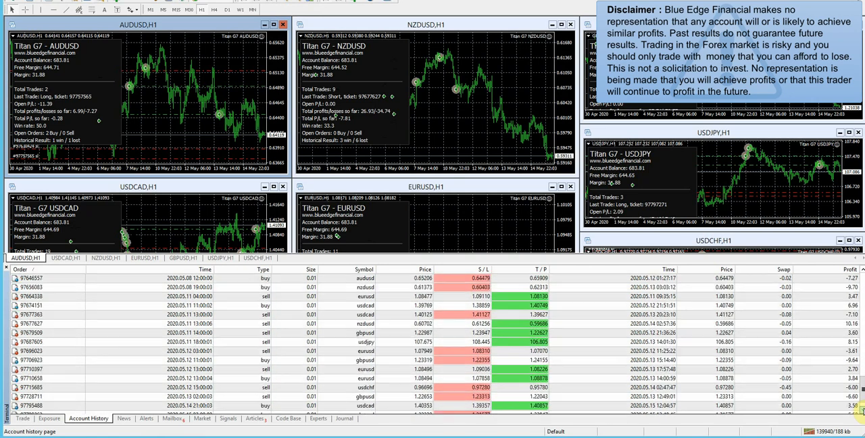
pyautogui.moveTo(196, 341)
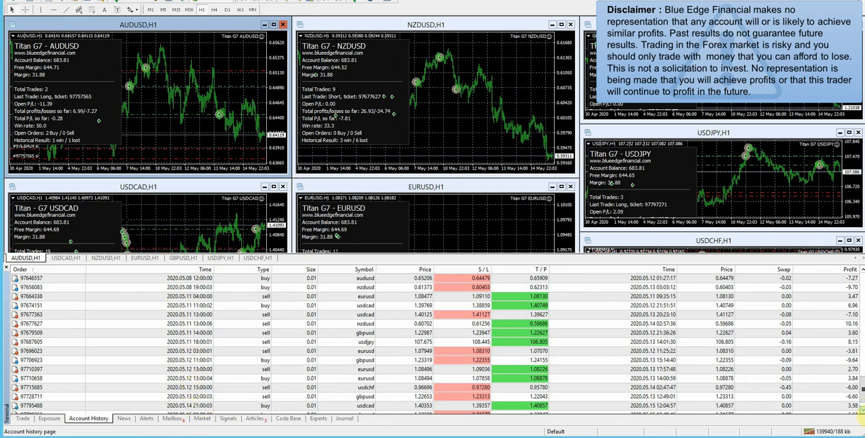
pyautogui.scroll(-3)
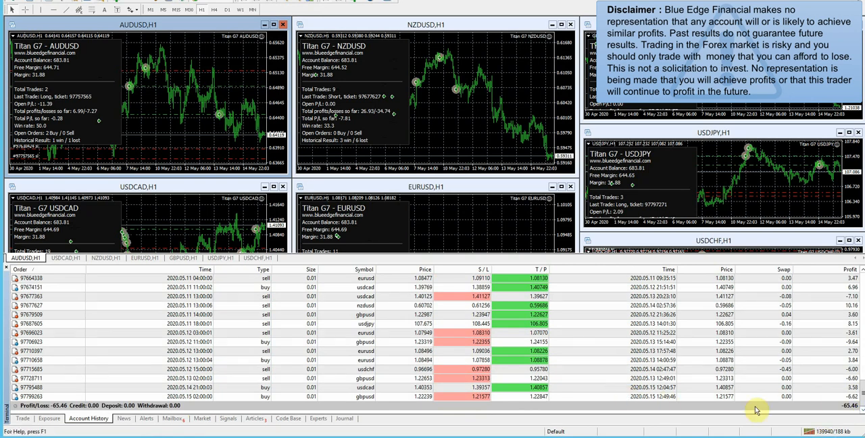
pyautogui.moveTo(840, 302)
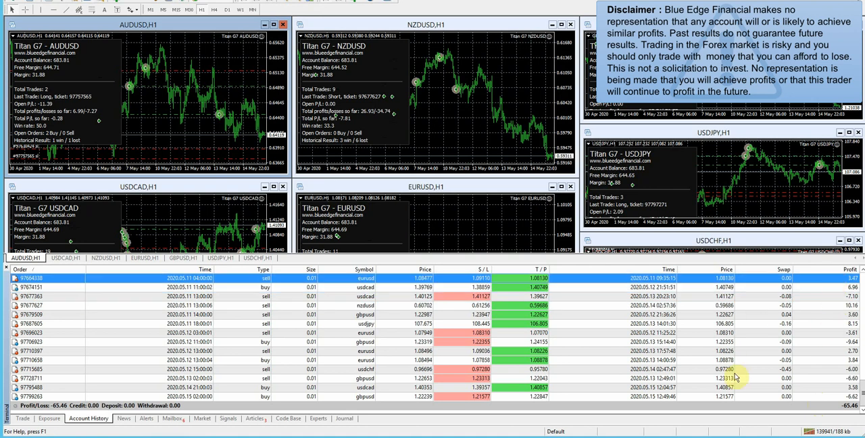
pyautogui.moveTo(826, 400)
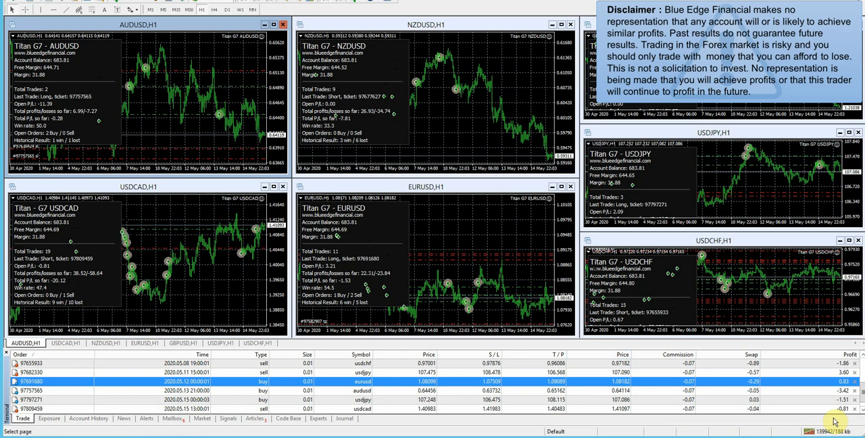
pyautogui.moveTo(832, 422)
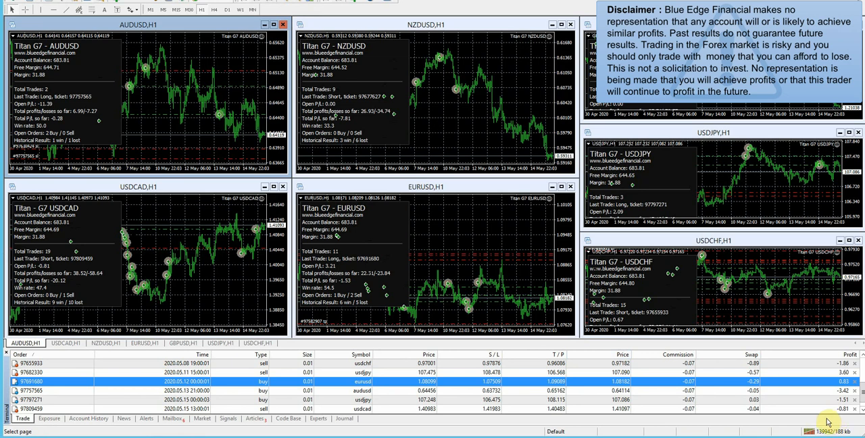
pyautogui.moveTo(464, 219)
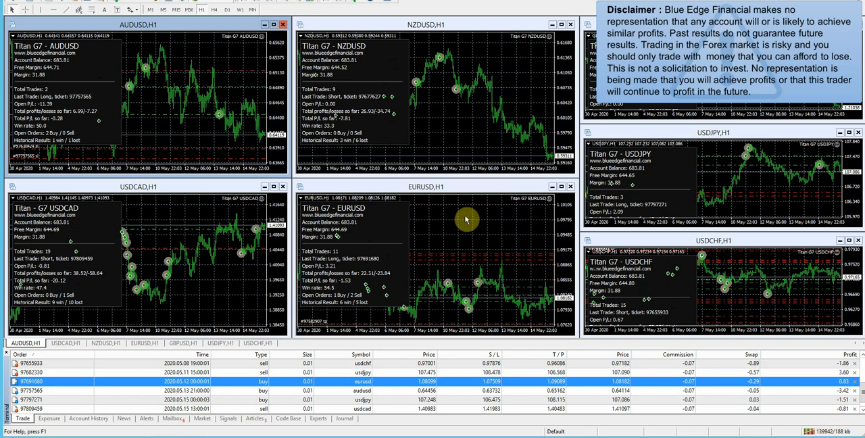
pyautogui.moveTo(470, 218)
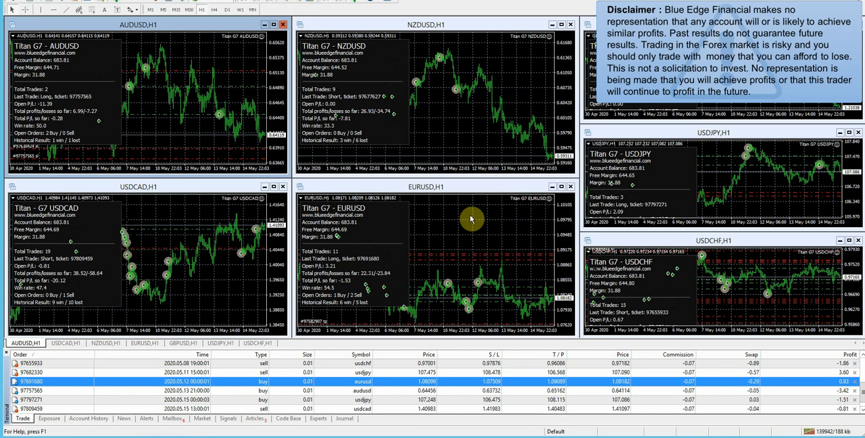
pyautogui.moveTo(412, 230)
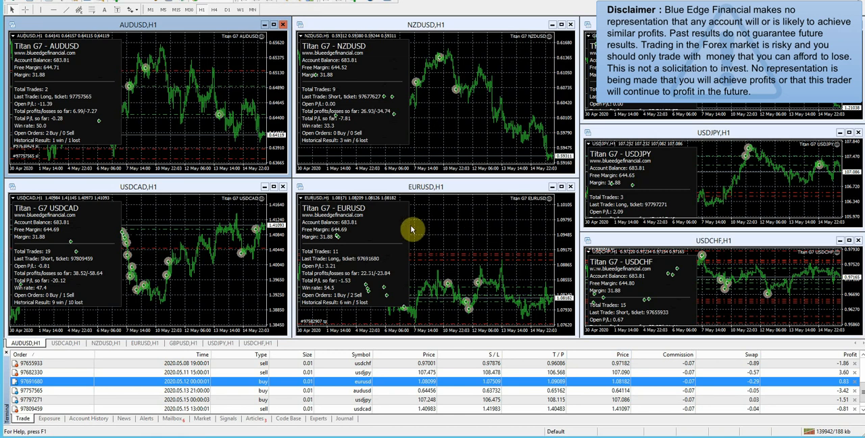
pyautogui.moveTo(468, 211)
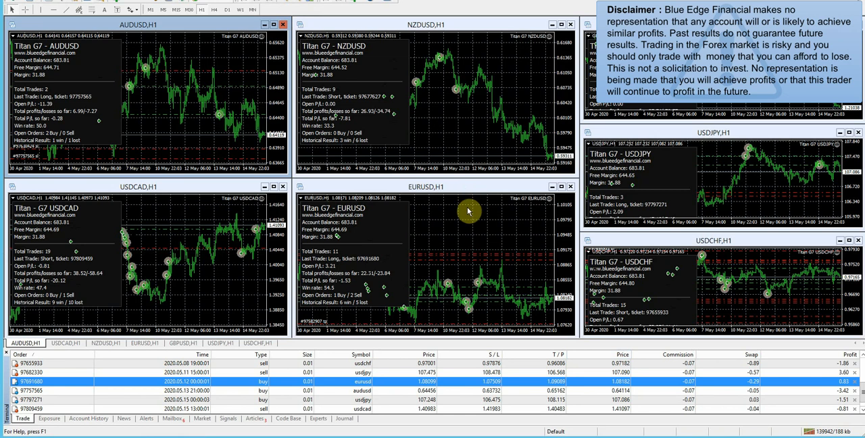
pyautogui.moveTo(354, 227)
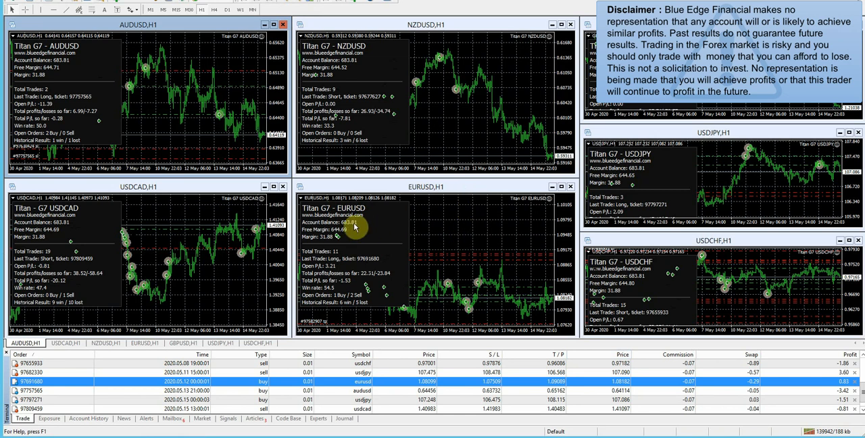
pyautogui.moveTo(489, 222)
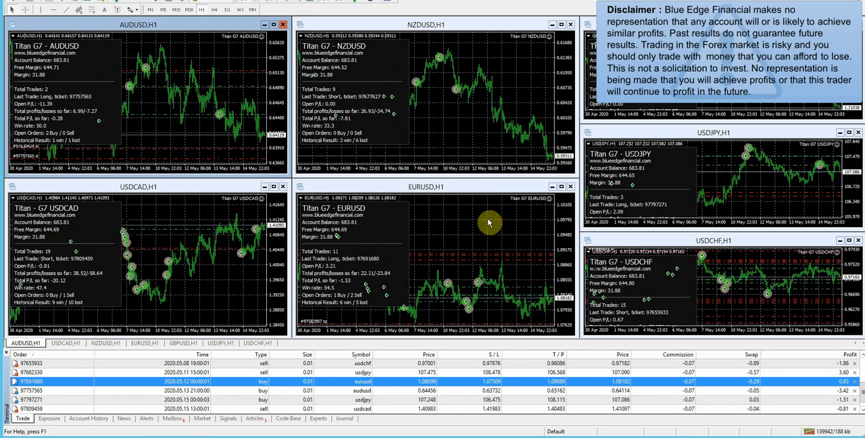
pyautogui.moveTo(351, 228)
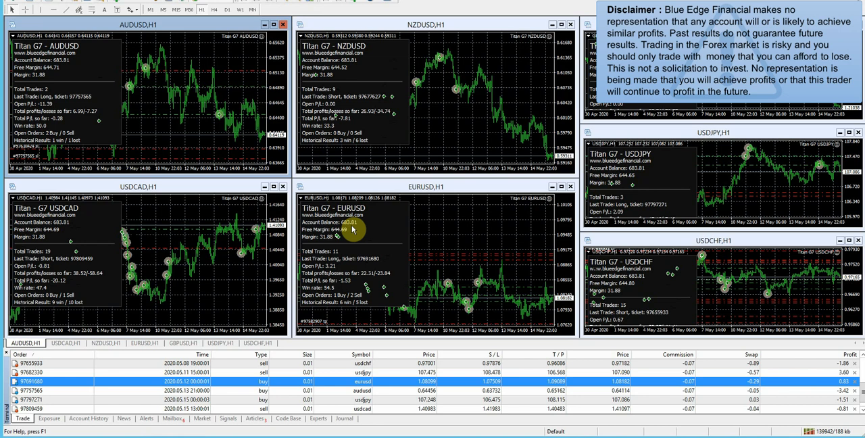
pyautogui.moveTo(481, 232)
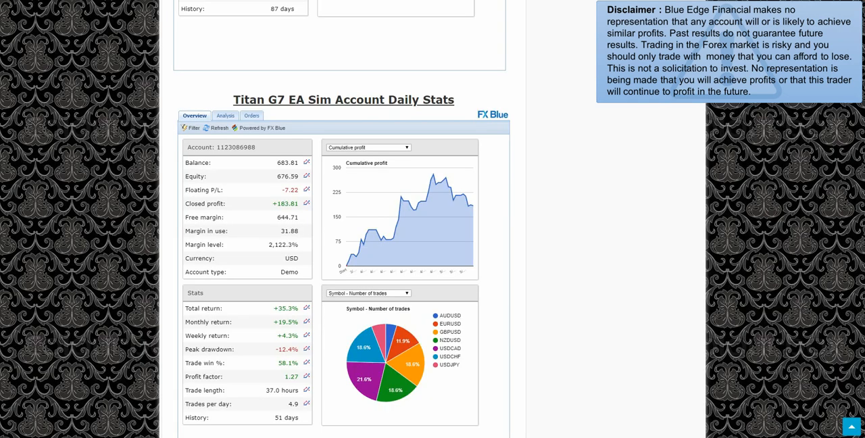
# - Scroll the blog page to the FX Blue daily stats widget and cumulative profit chart
pyautogui.scroll(-3)
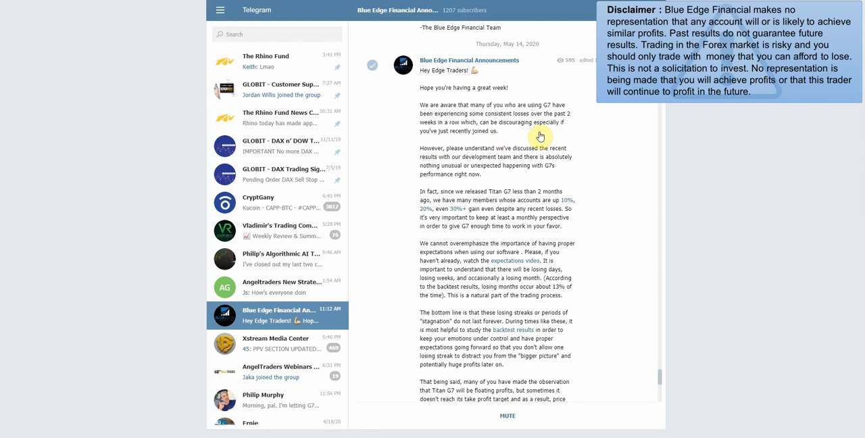
pyautogui.moveTo(538, 154)
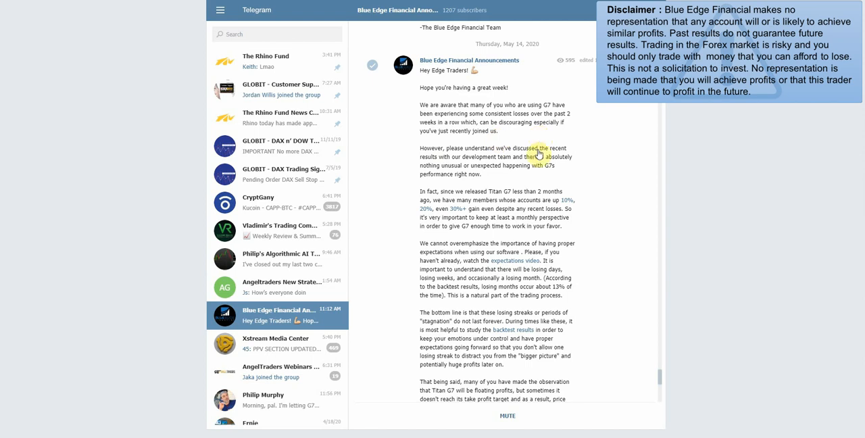
pyautogui.moveTo(484, 114)
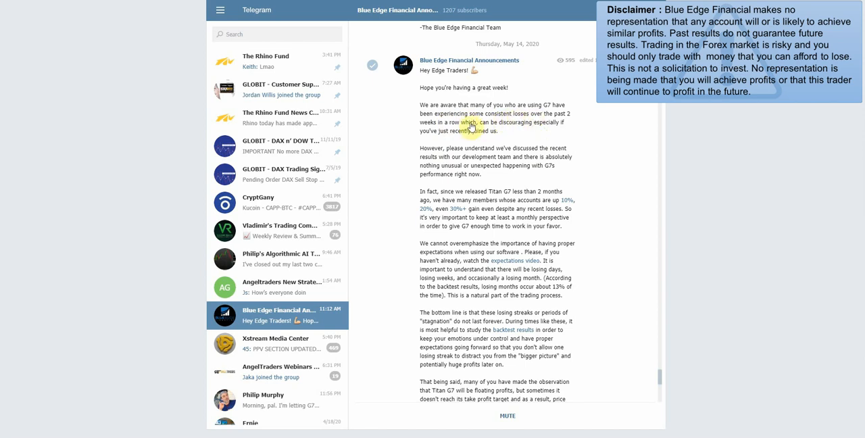
pyautogui.moveTo(553, 128)
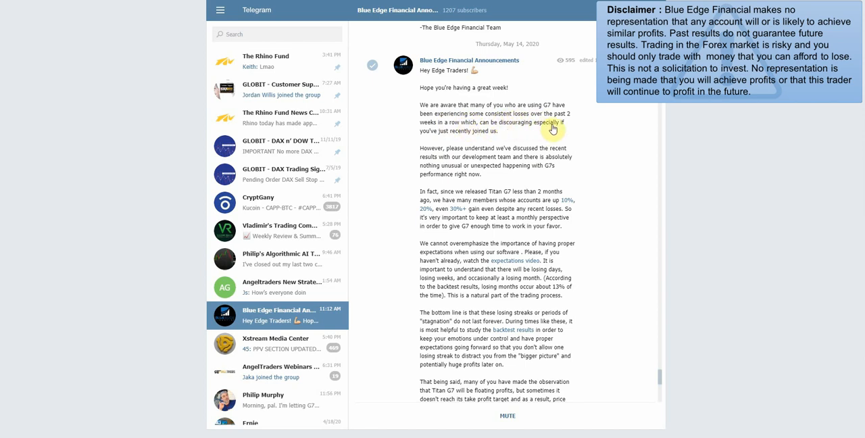
pyautogui.moveTo(533, 170)
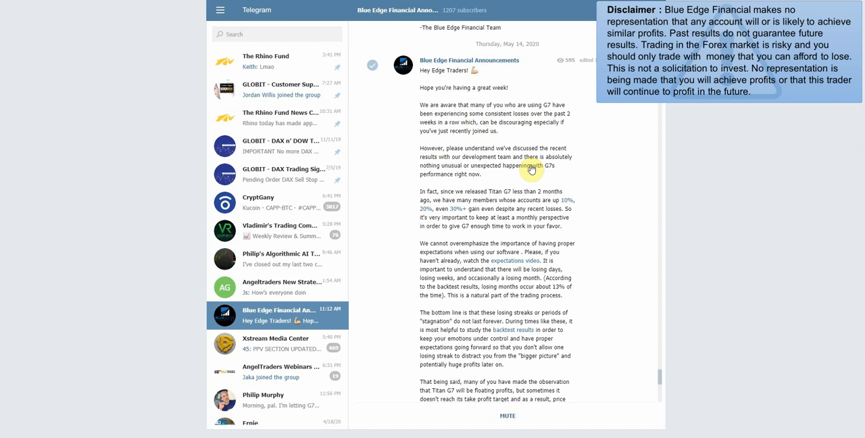
# - Scroll through the latest Blue Edge Financial announcement on Titan G7 trading expectations
pyautogui.scroll(-3)
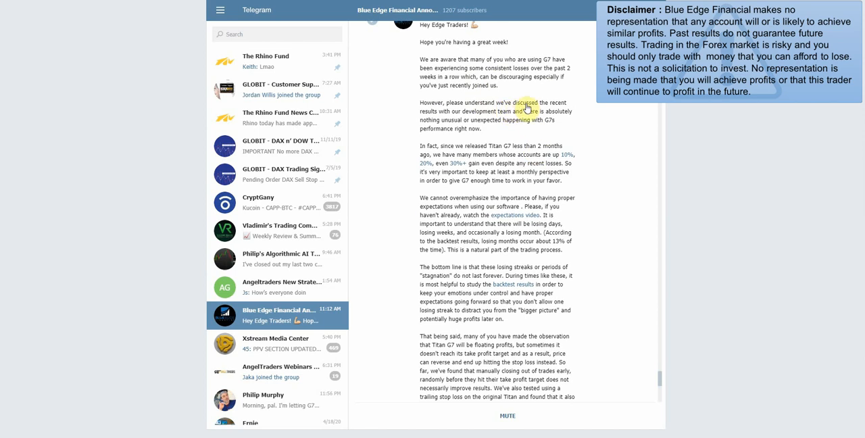
pyautogui.moveTo(493, 119)
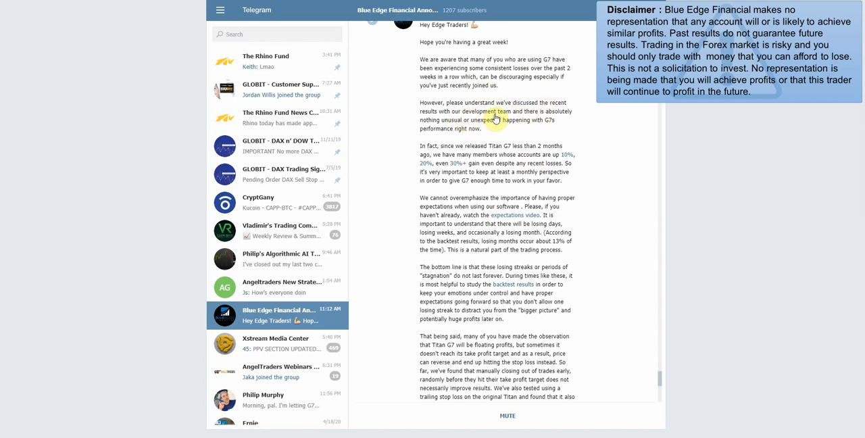
pyautogui.moveTo(484, 128)
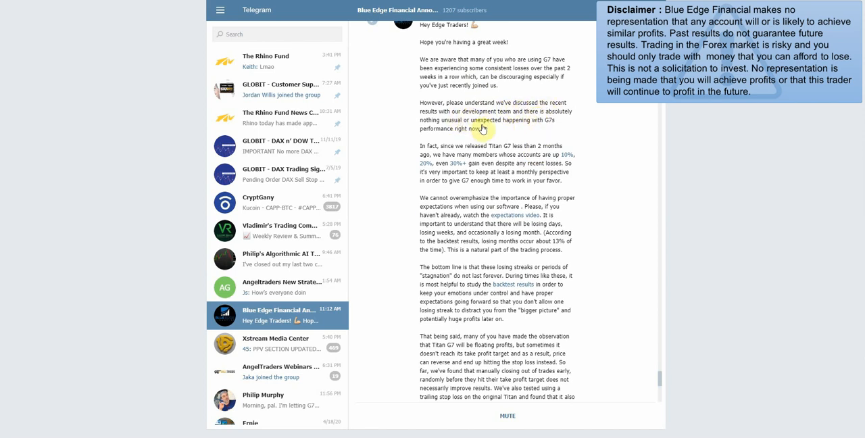
pyautogui.moveTo(520, 127)
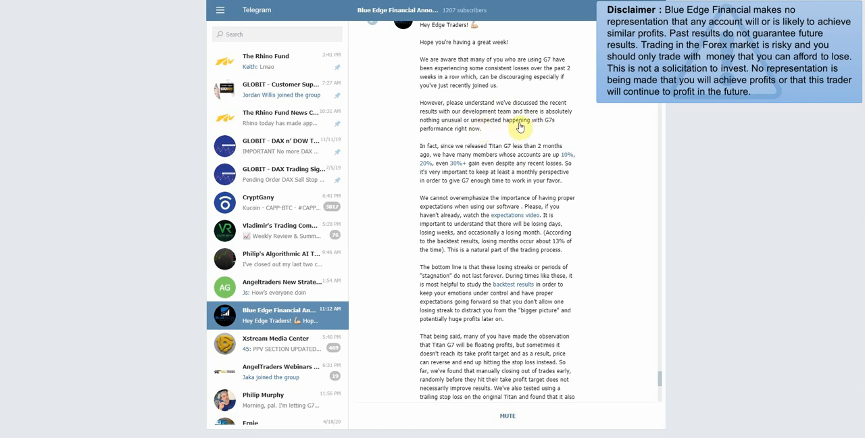
pyautogui.scroll(-3)
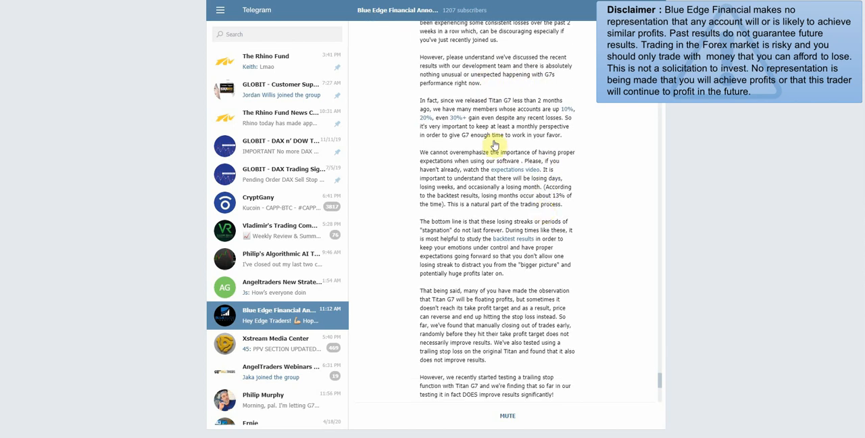
pyautogui.moveTo(530, 109)
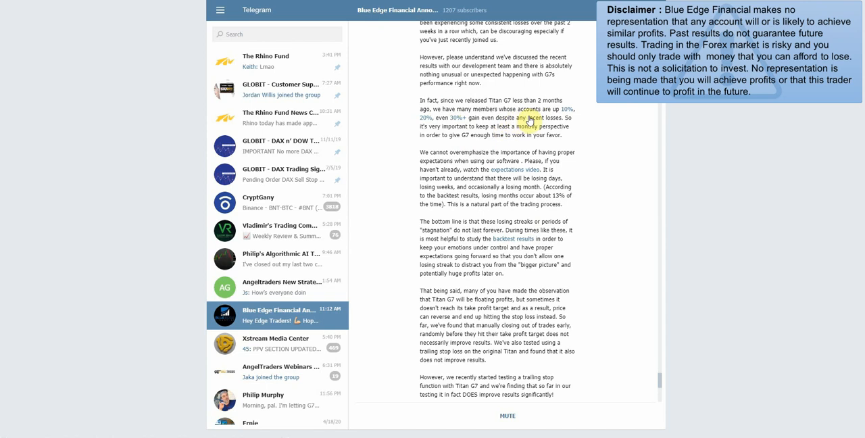
pyautogui.moveTo(486, 139)
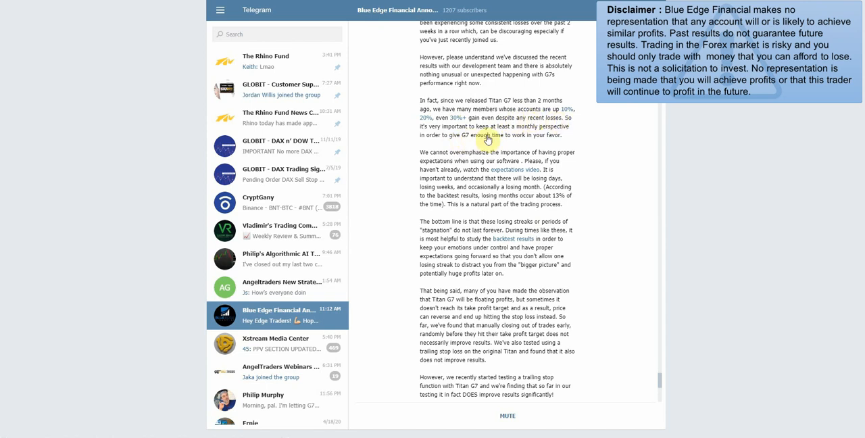
pyautogui.moveTo(464, 143)
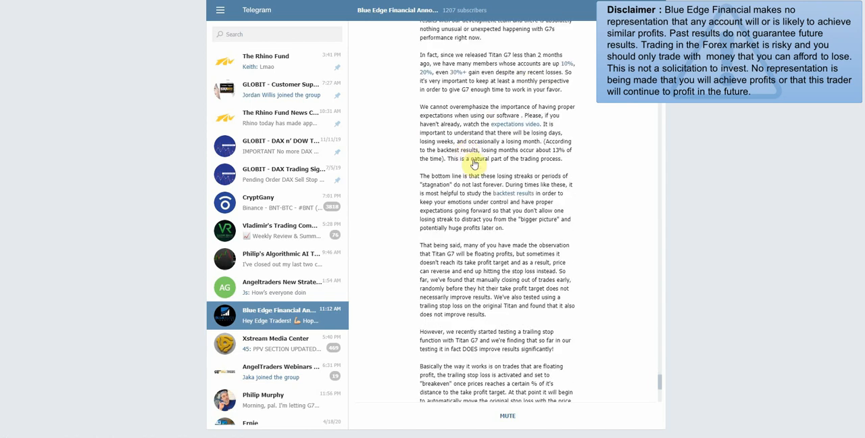
pyautogui.moveTo(576, 115)
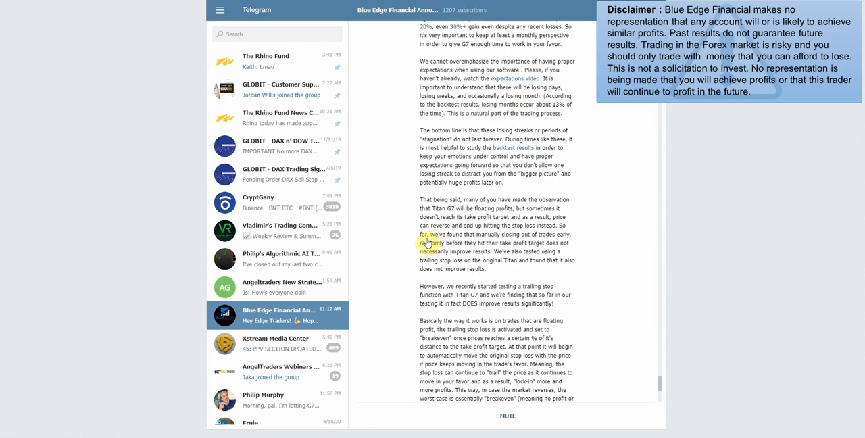
pyautogui.scroll(-3)
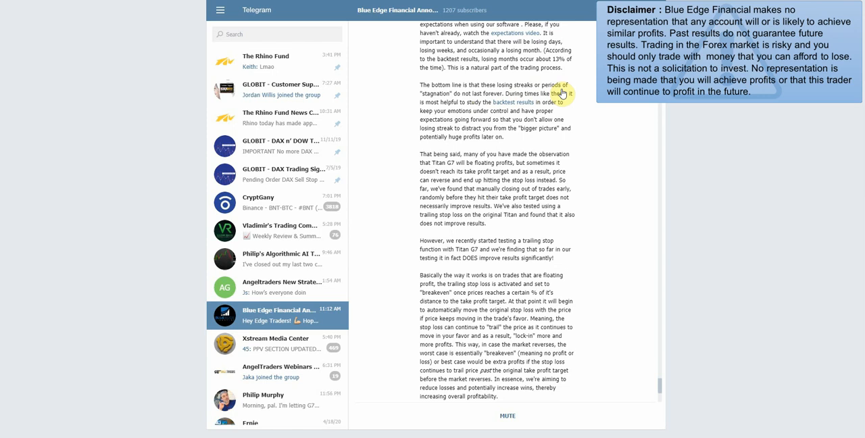
pyautogui.moveTo(486, 107)
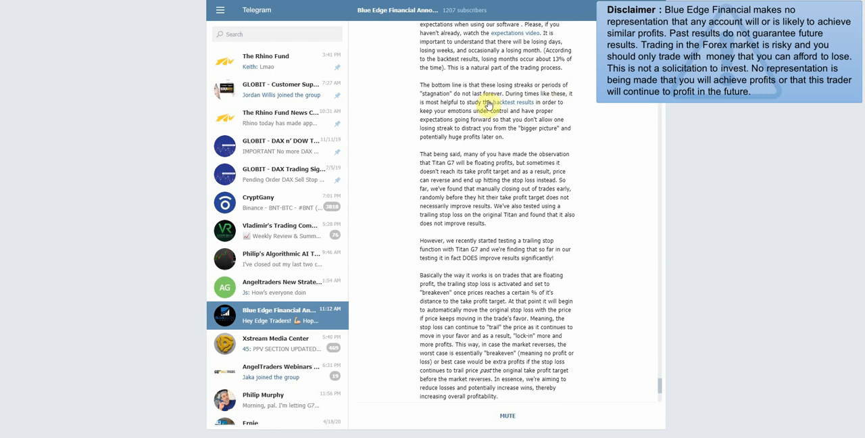
pyautogui.moveTo(480, 116)
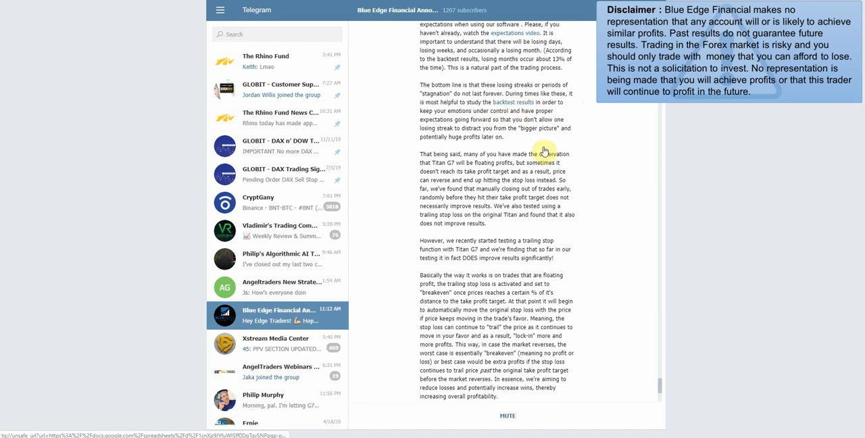
pyautogui.scroll(-3)
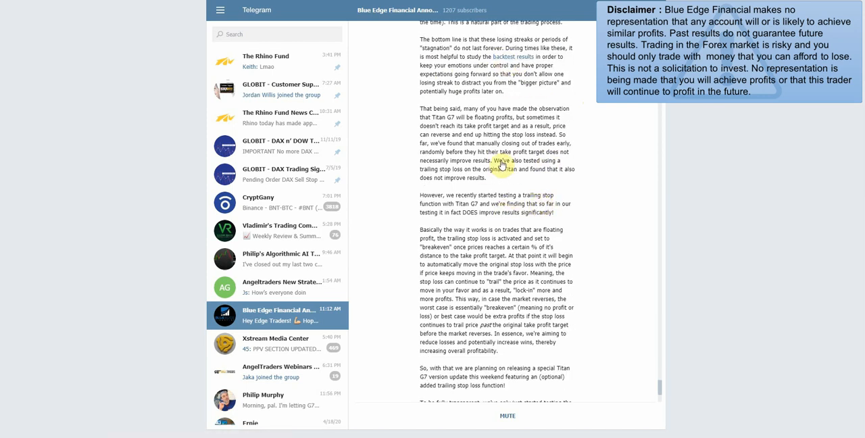
pyautogui.moveTo(494, 181)
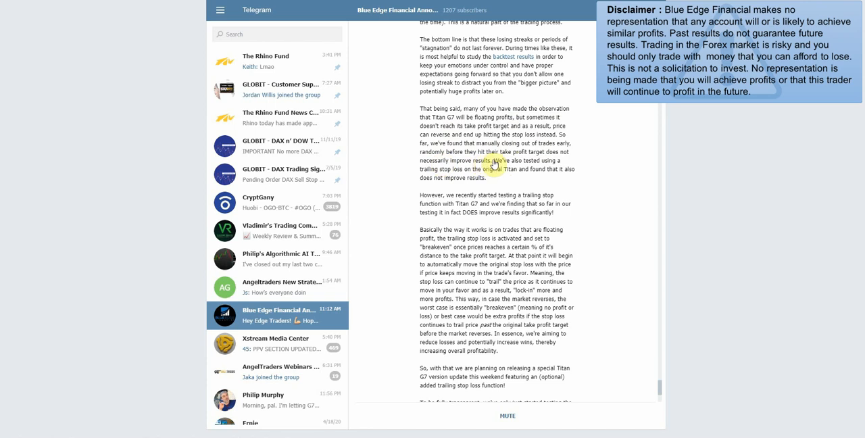
pyautogui.moveTo(478, 177)
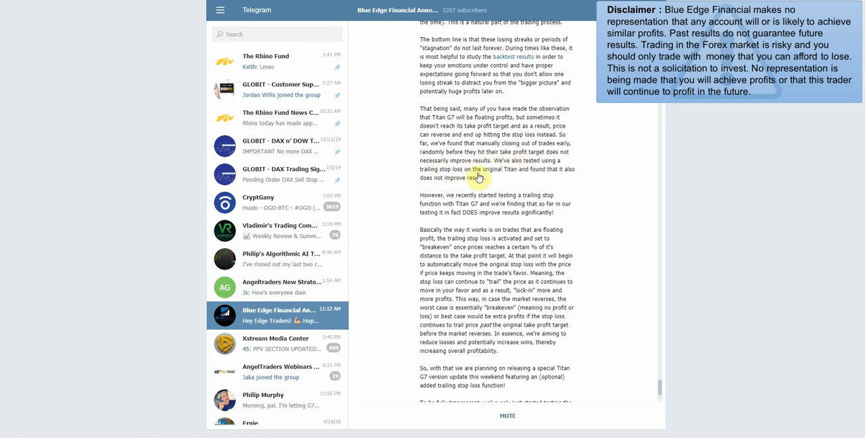
pyautogui.moveTo(502, 176)
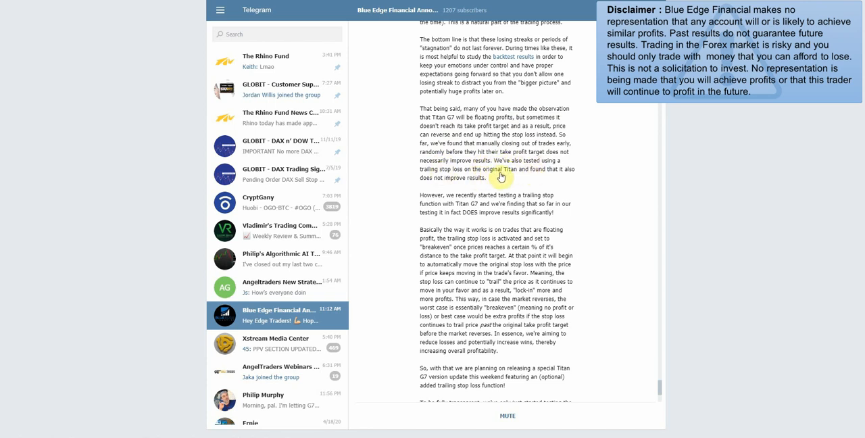
pyautogui.moveTo(467, 189)
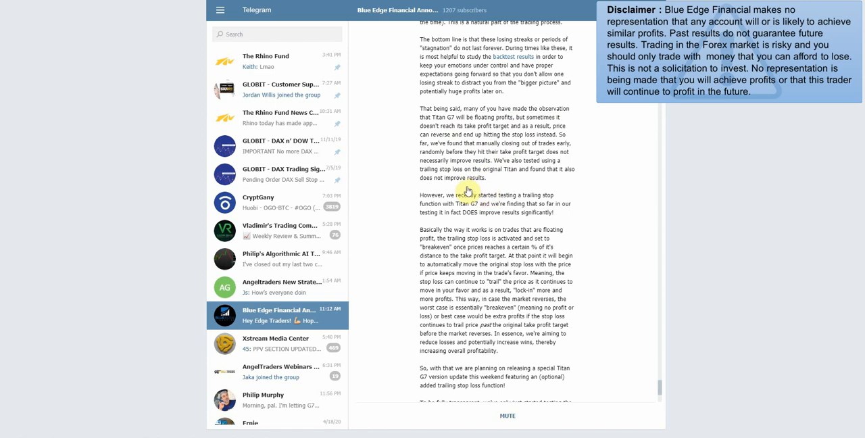
pyautogui.scroll(-3)
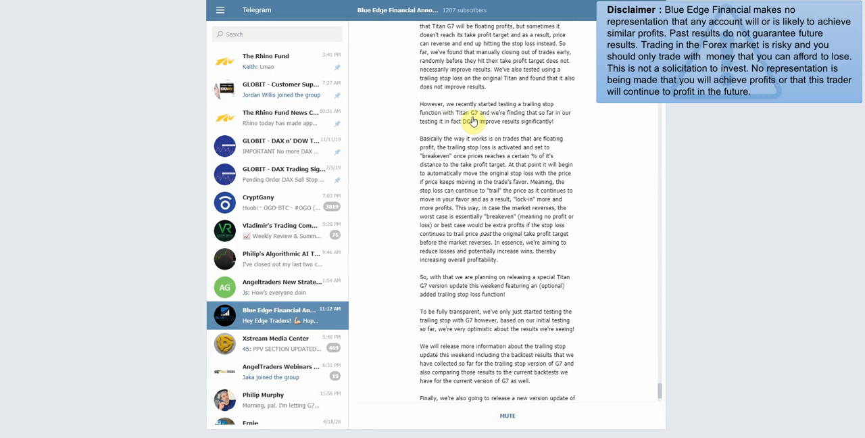
pyautogui.moveTo(574, 116)
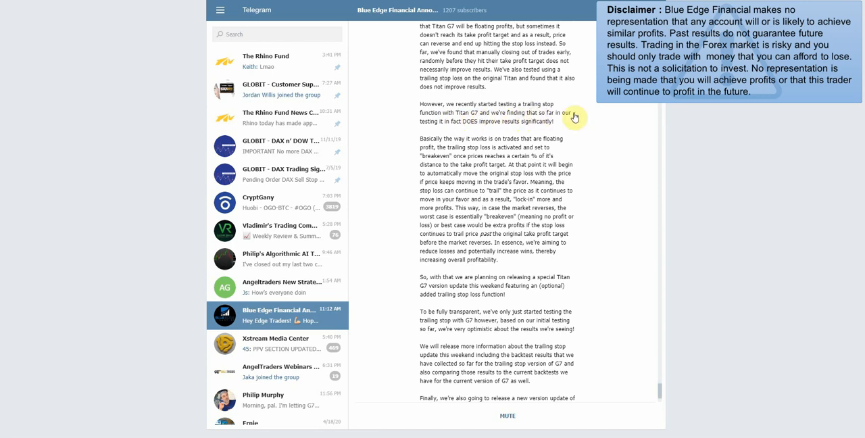
pyautogui.moveTo(497, 127)
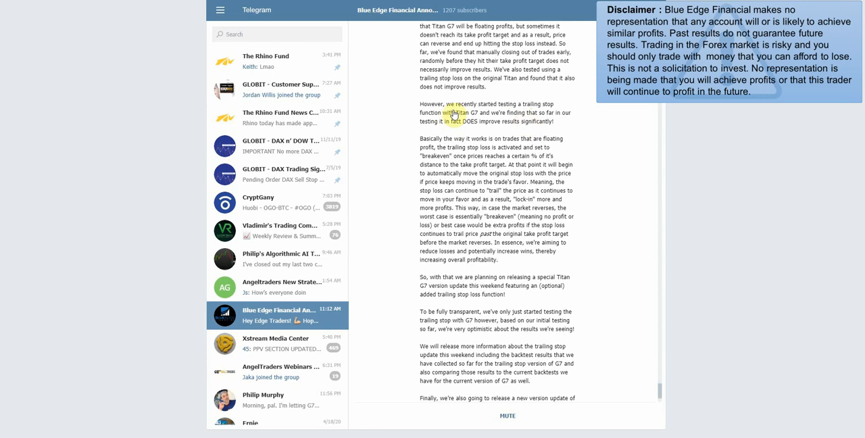
# - Scroll to the announcement's closing lines about the Bank's Secret Indicator update
pyautogui.scroll(-3)
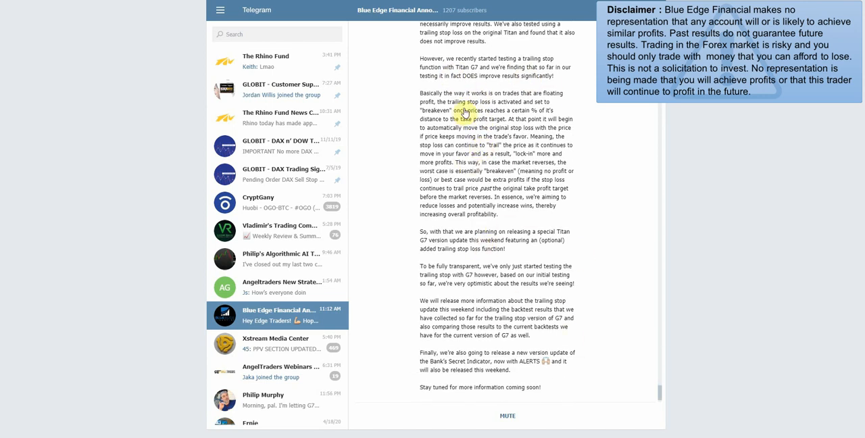
pyautogui.moveTo(478, 215)
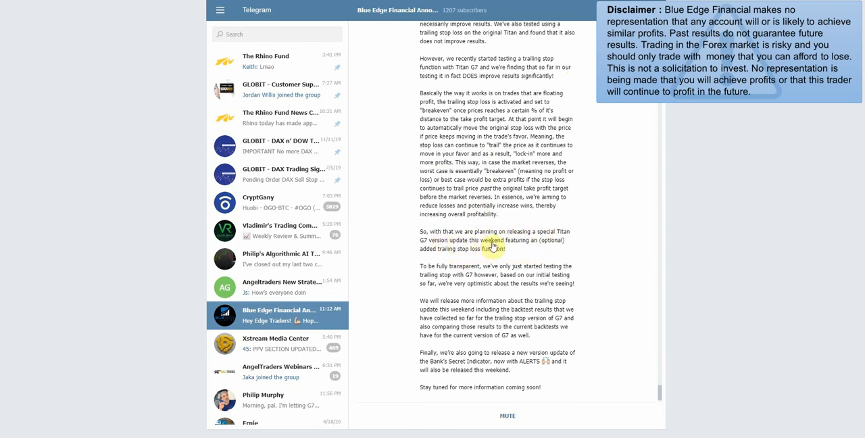
pyautogui.moveTo(547, 249)
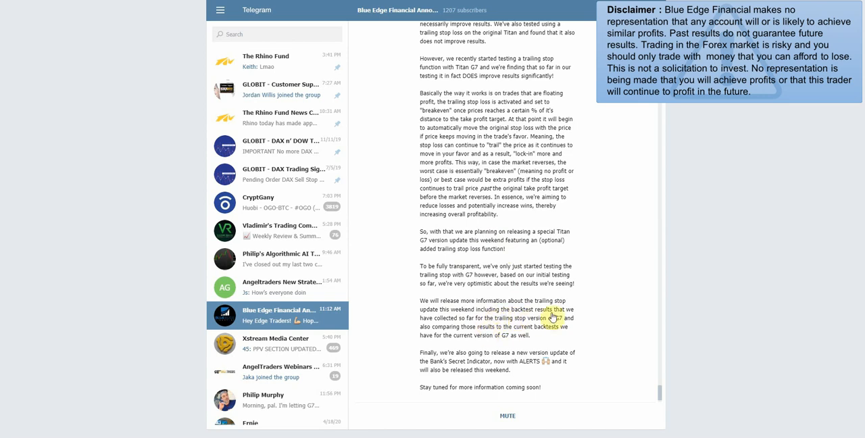
pyautogui.moveTo(512, 323)
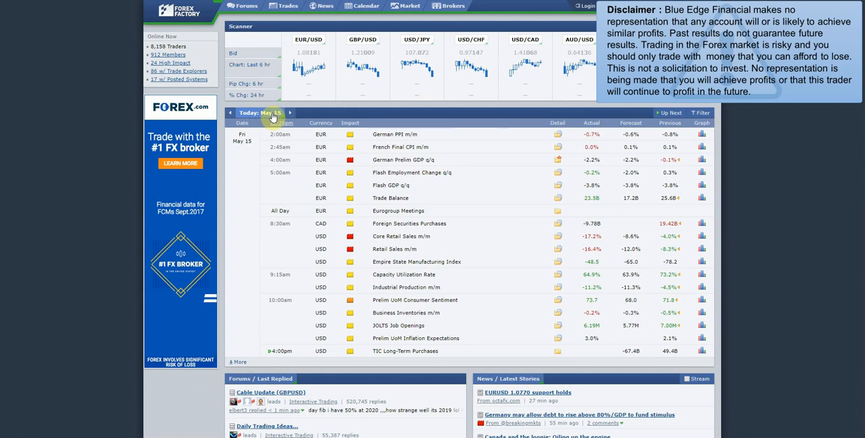
# - Set the calendar range to the week beginning May 11, 2020 and apply it
pyautogui.click(262, 112)
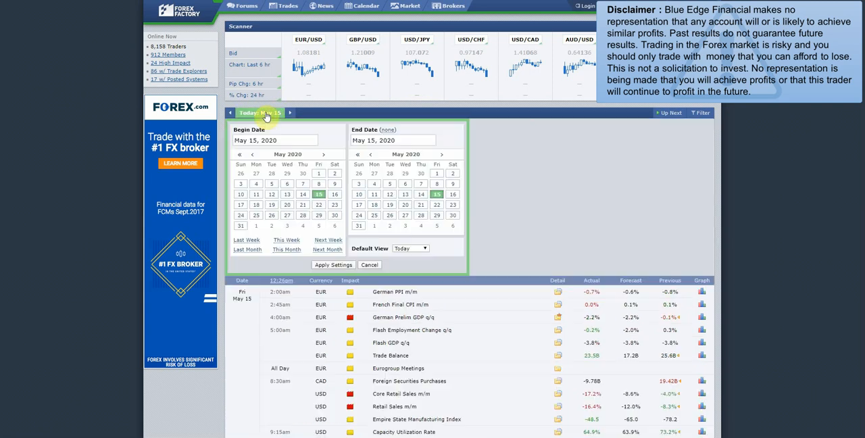
pyautogui.click(240, 195)
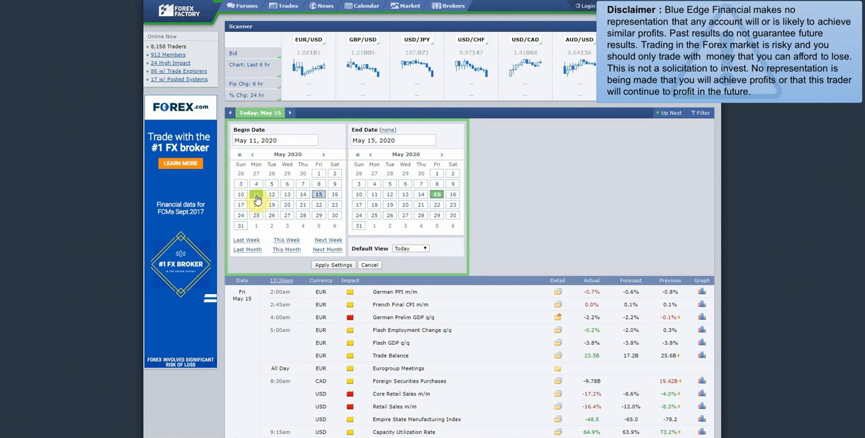
pyautogui.click(333, 265)
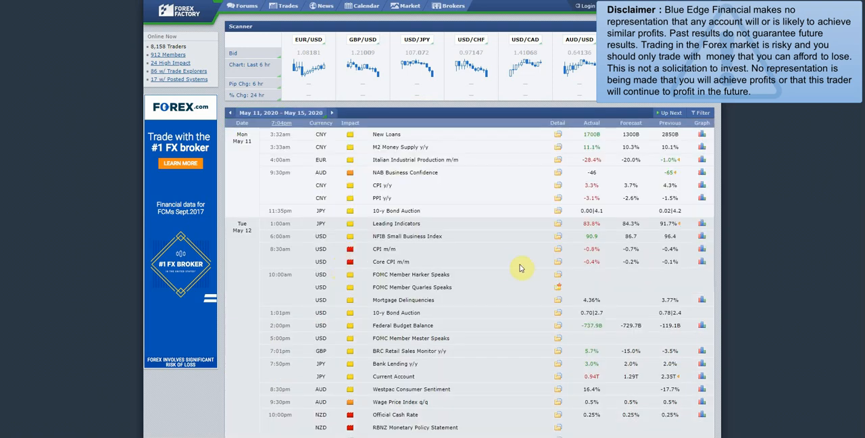
# - Scroll through the week's economic events from May 11 to May 15
pyautogui.scroll(-3)
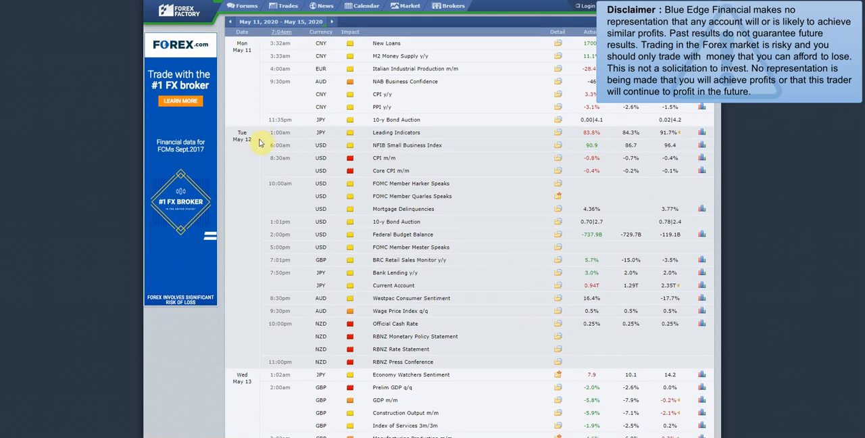
pyautogui.moveTo(444, 239)
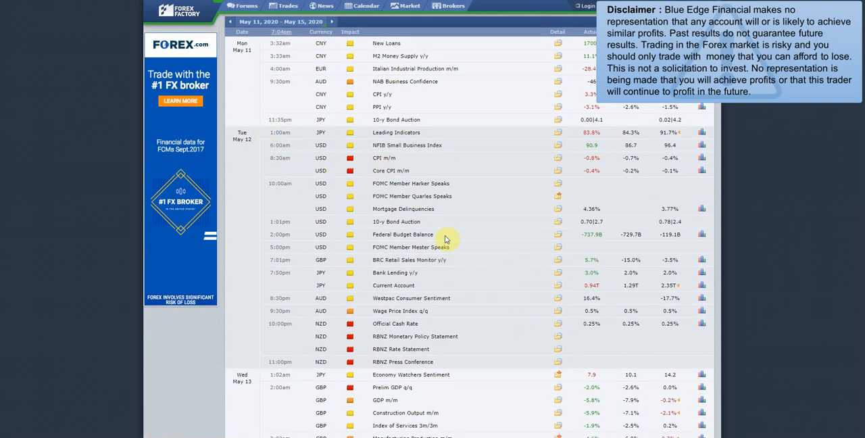
pyautogui.scroll(-3)
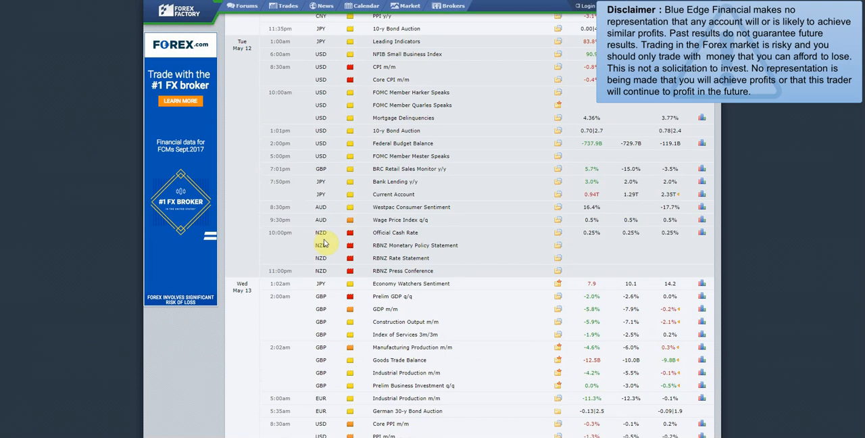
pyautogui.scroll(-3)
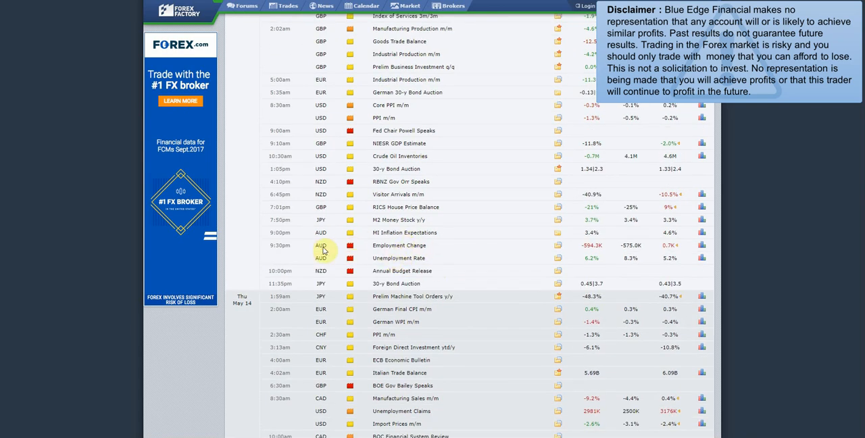
pyautogui.scroll(-3)
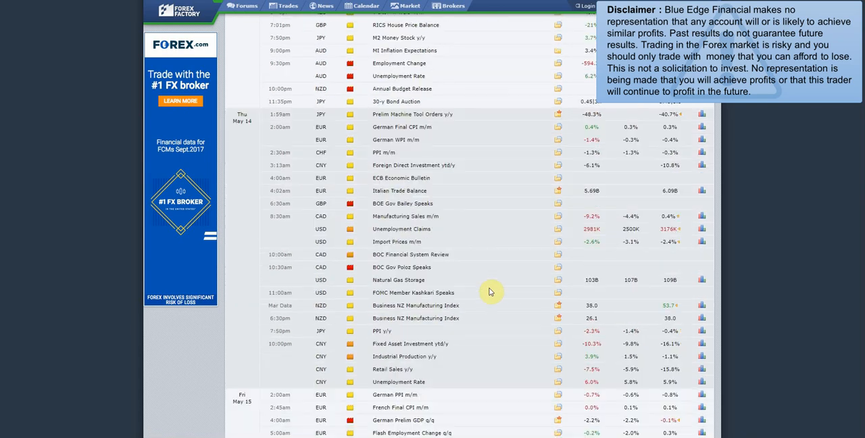
pyautogui.scroll(-3)
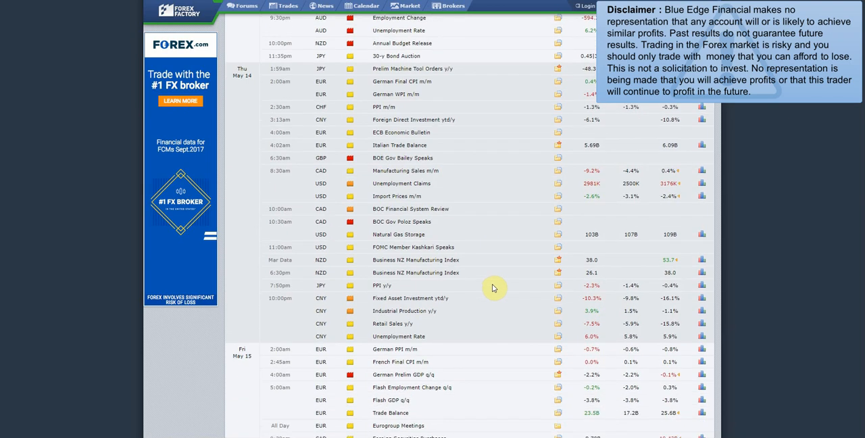
pyautogui.scroll(-3)
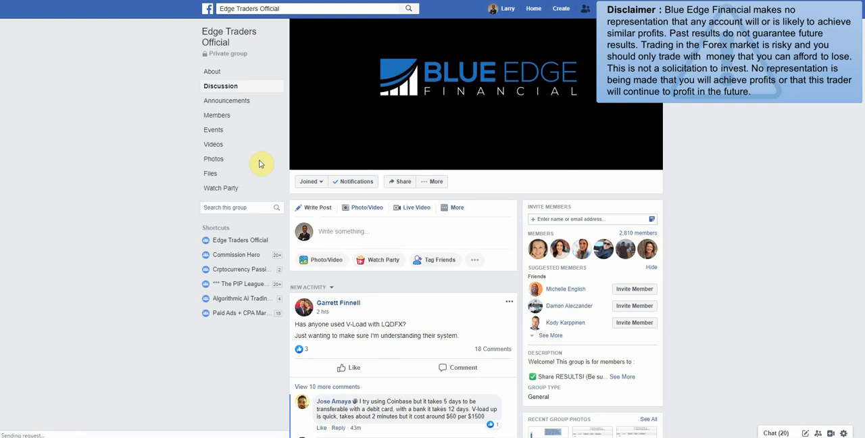
pyautogui.moveTo(349, 319)
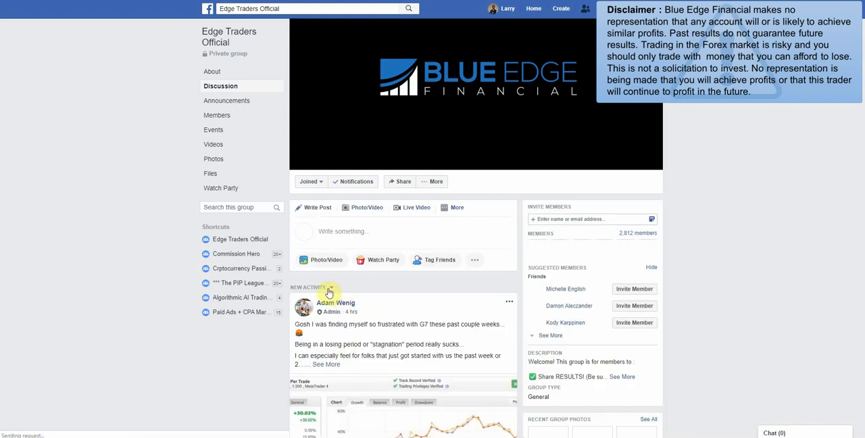
# - Sort the Edge Traders Official feed by Recent Posts and scroll through this week's member posts
pyautogui.click(311, 286)
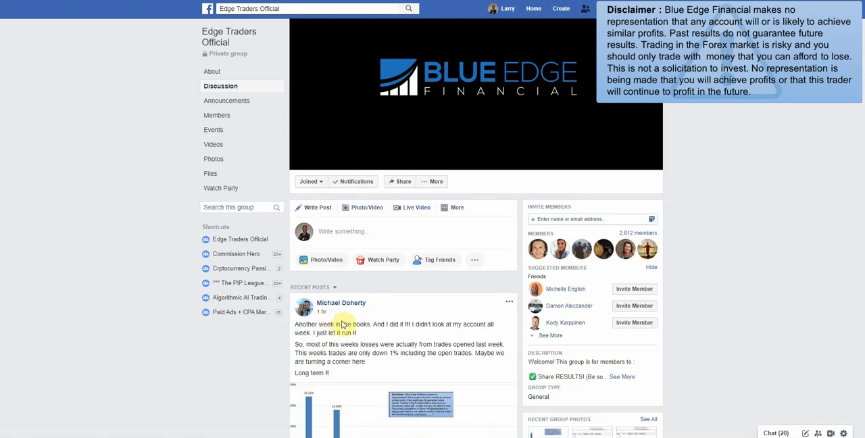
pyautogui.scroll(-3)
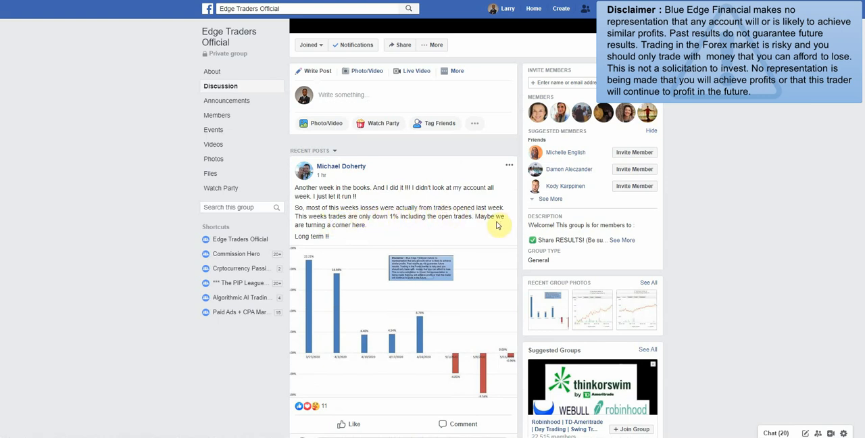
pyautogui.scroll(-3)
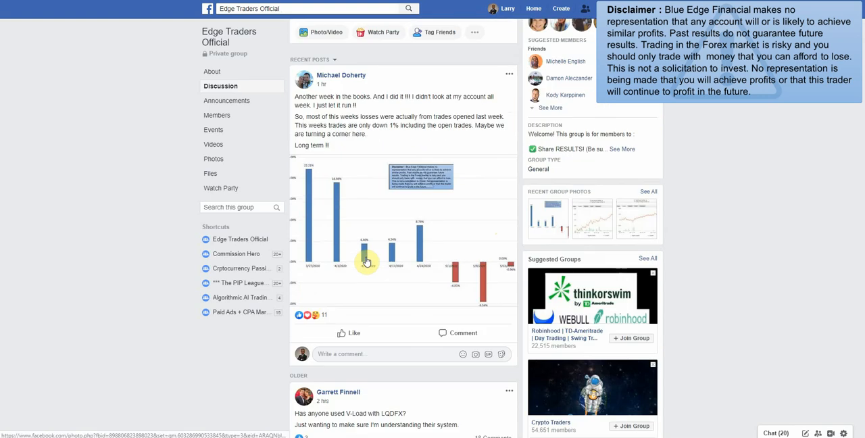
pyautogui.scroll(-3)
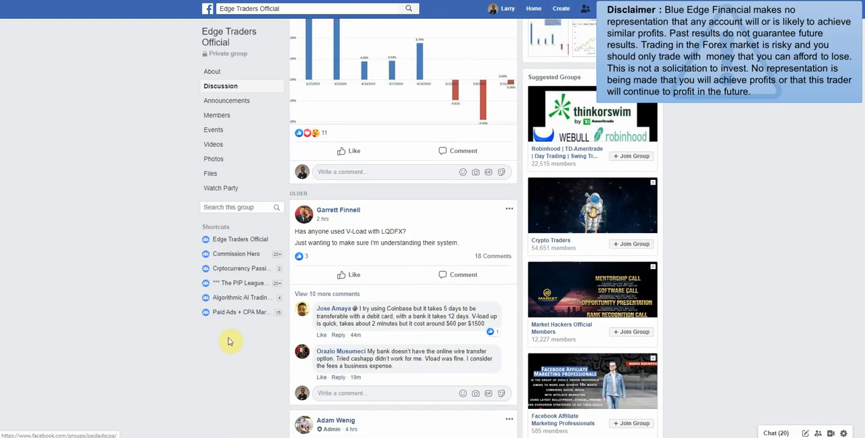
pyautogui.scroll(-3)
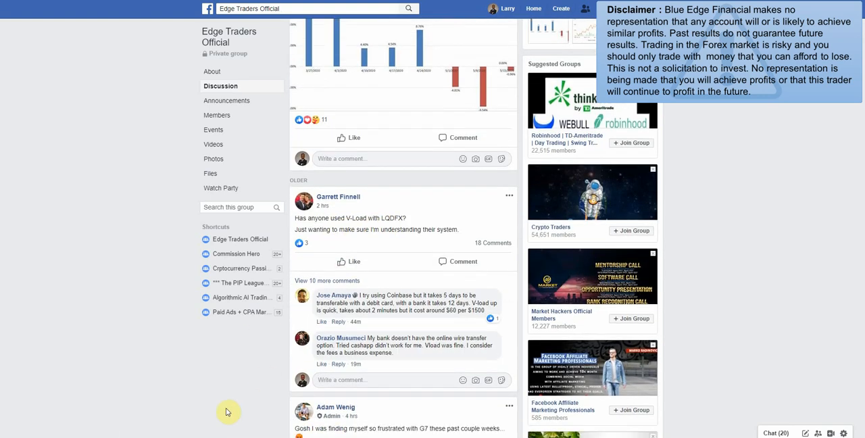
pyautogui.scroll(-3)
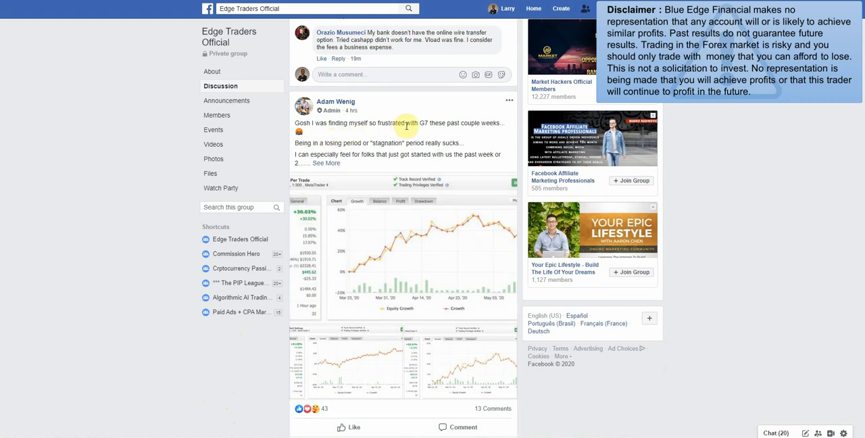
pyautogui.moveTo(498, 131)
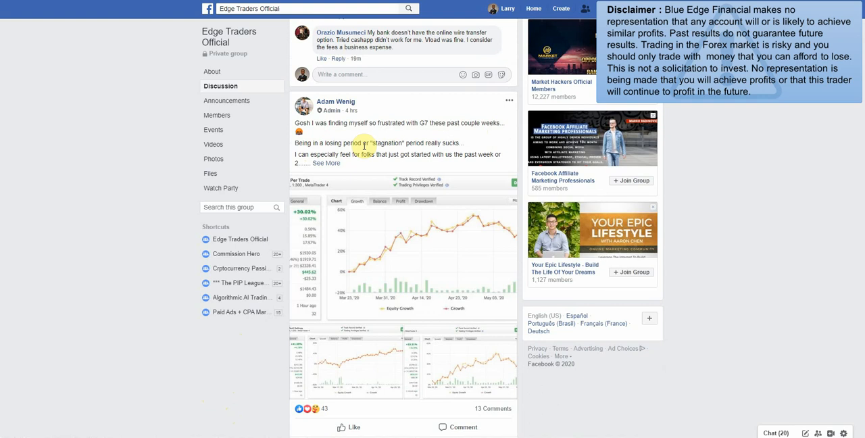
# - Expand the frustrated-with-G7 post via See More and scroll to its charts and comments
pyautogui.click(327, 162)
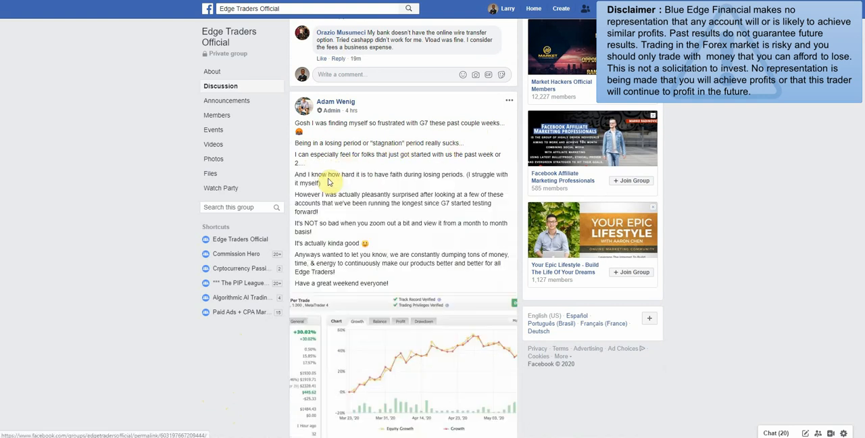
pyautogui.moveTo(422, 159)
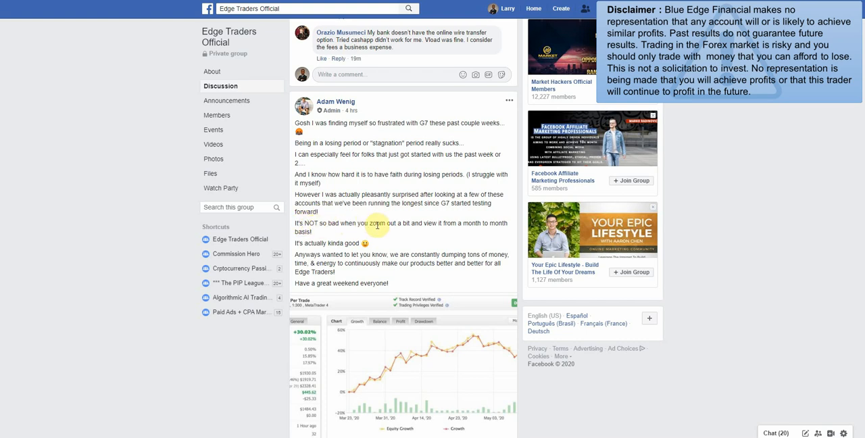
pyautogui.scroll(-3)
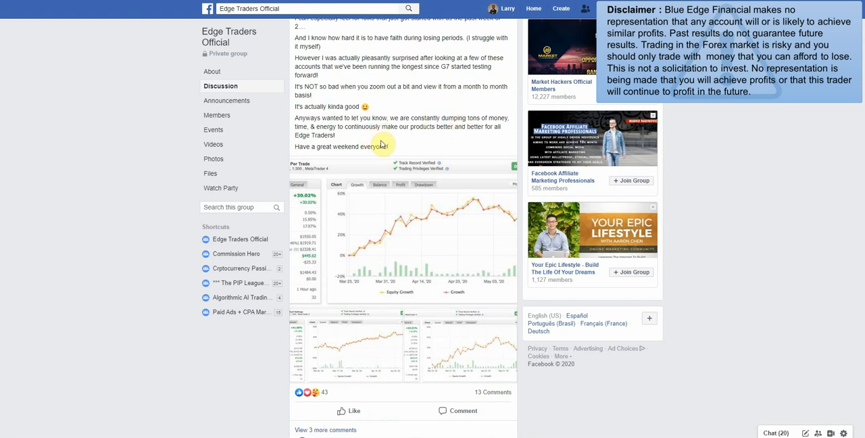
pyautogui.moveTo(397, 140)
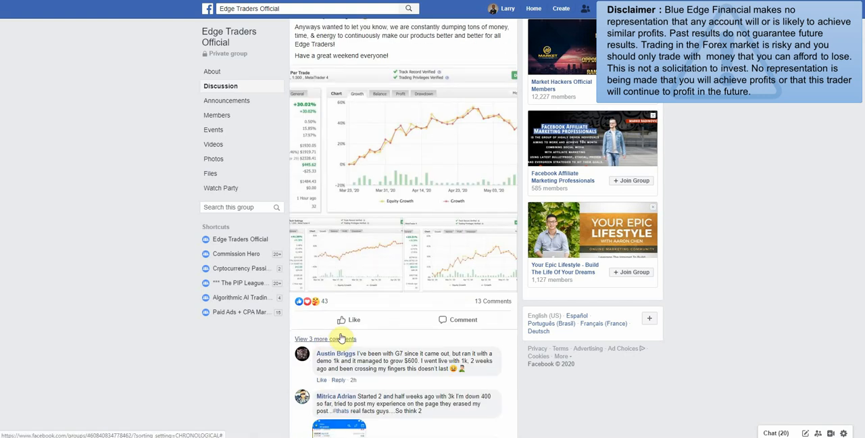
pyautogui.moveTo(372, 338)
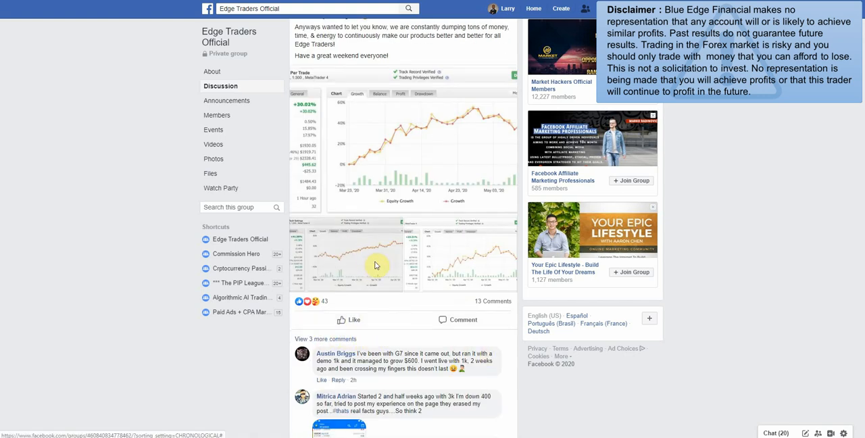
pyautogui.click(376, 263)
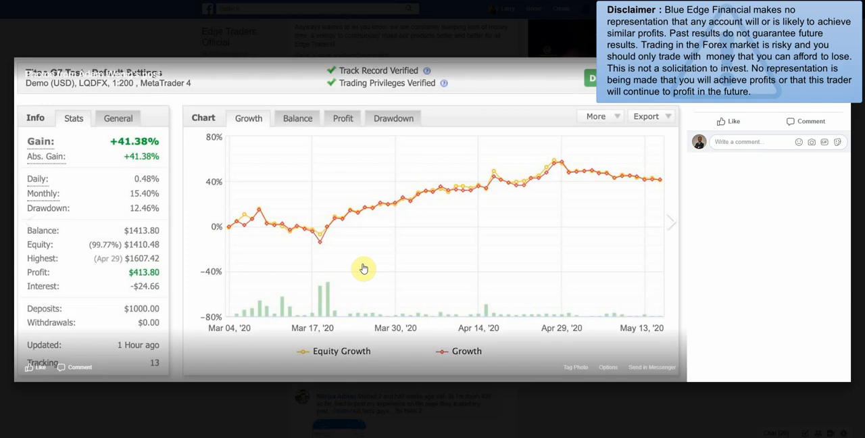
pyautogui.moveTo(256, 303)
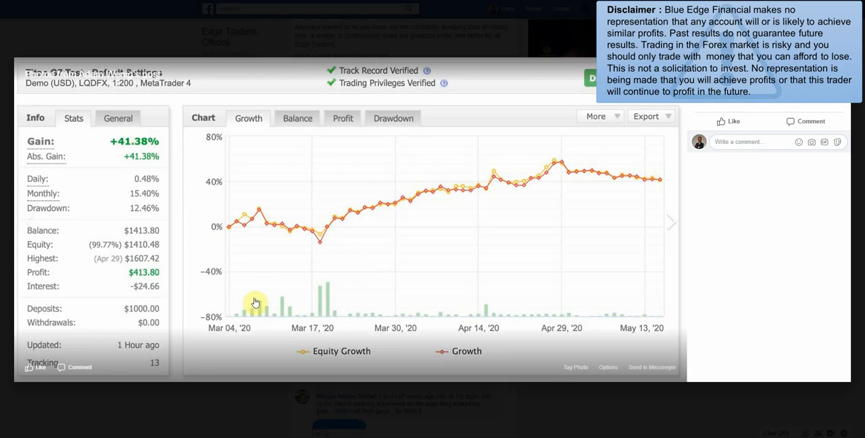
pyautogui.moveTo(136, 148)
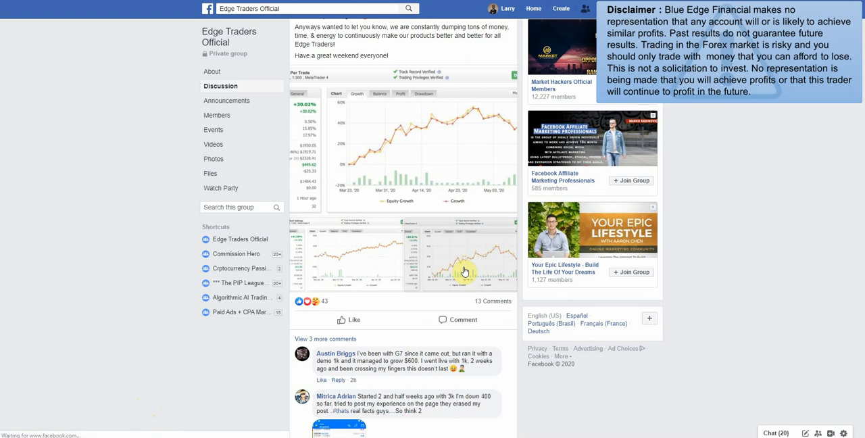
pyautogui.click(465, 270)
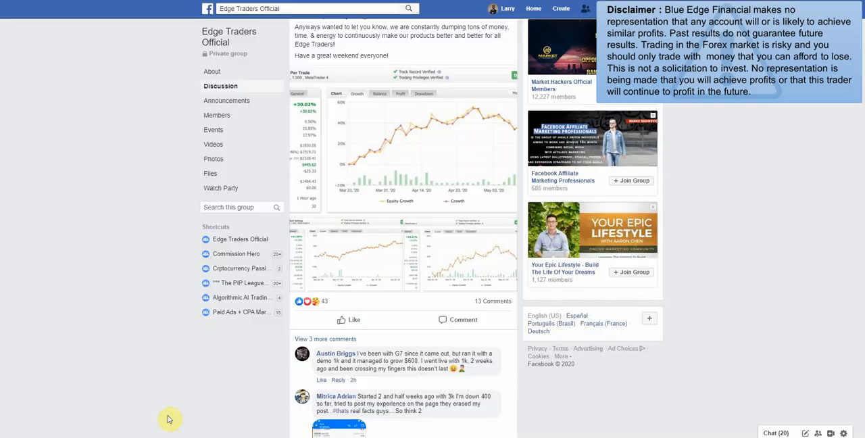
pyautogui.moveTo(170, 414)
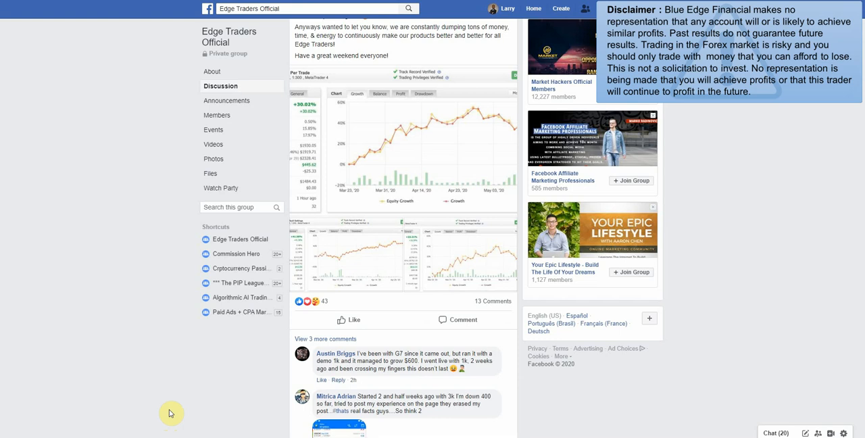
# - Scroll down the feed past weekly results and indicator-question posts
pyautogui.scroll(-3)
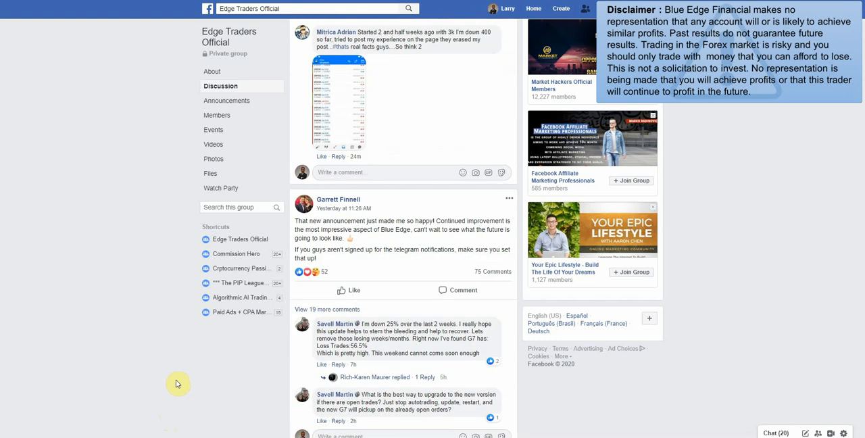
pyautogui.moveTo(220, 335)
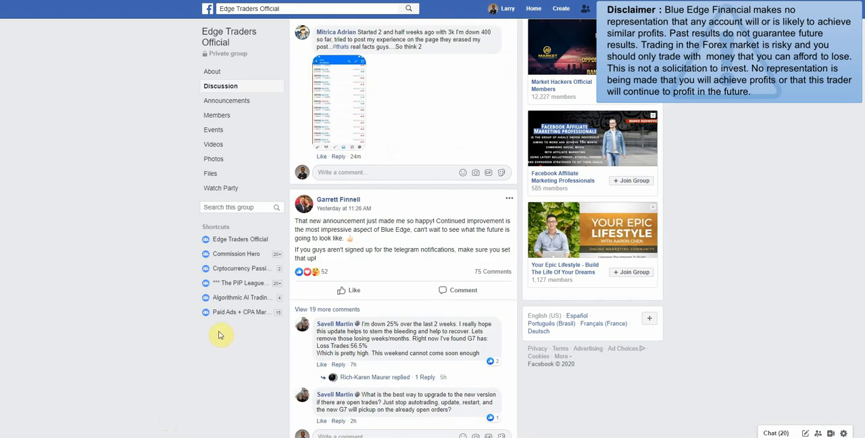
pyautogui.scroll(-3)
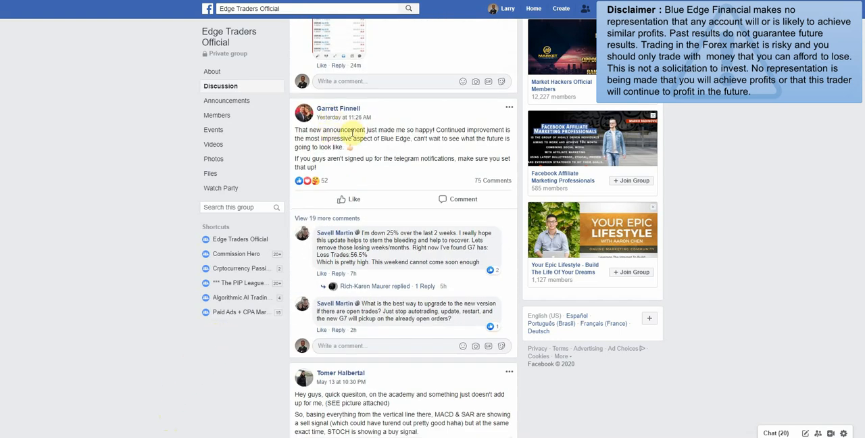
pyautogui.scroll(-3)
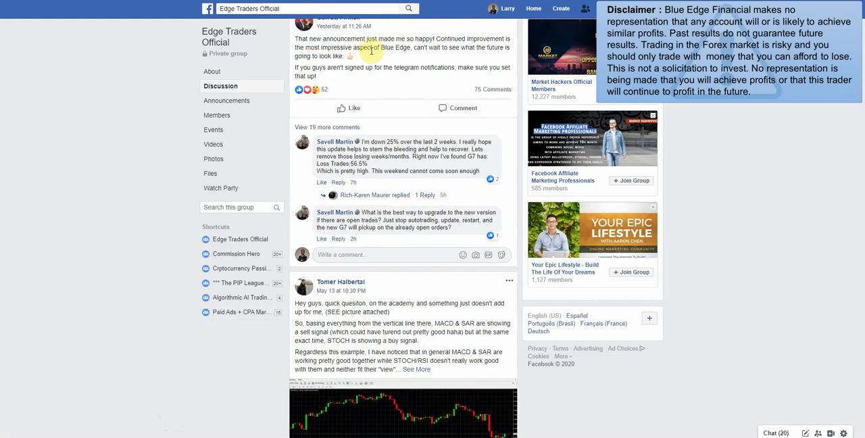
pyautogui.scroll(-3)
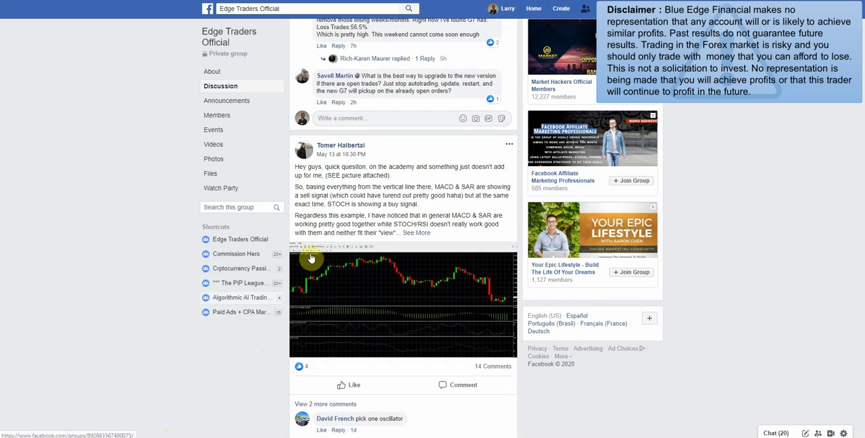
pyautogui.scroll(-3)
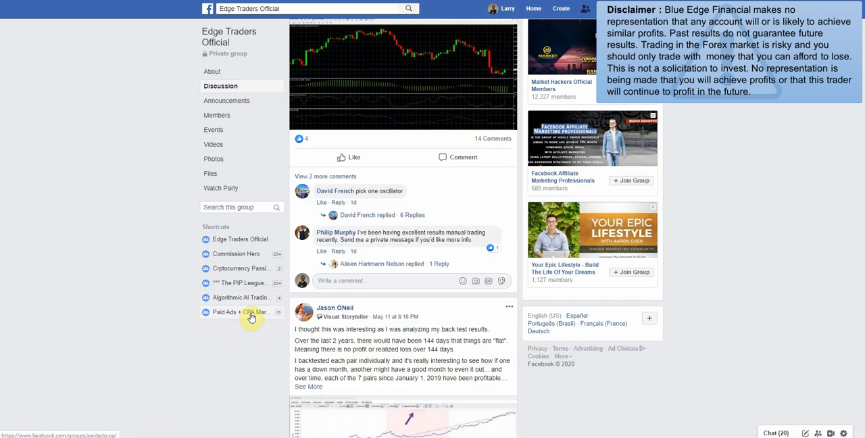
pyautogui.scroll(-3)
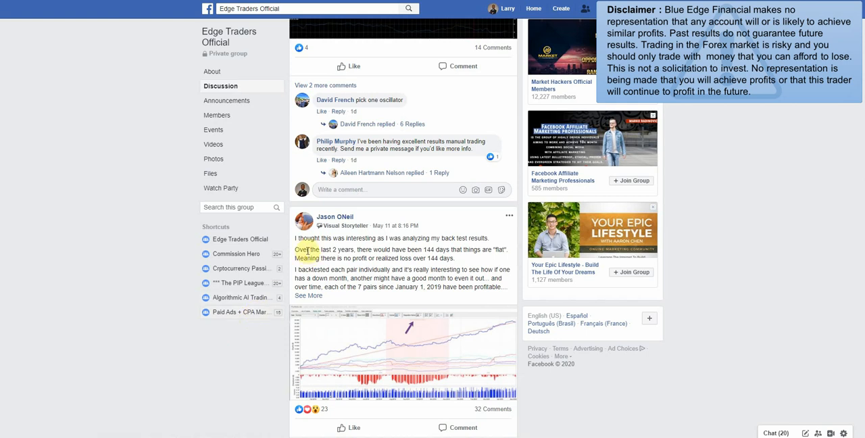
pyautogui.scroll(-3)
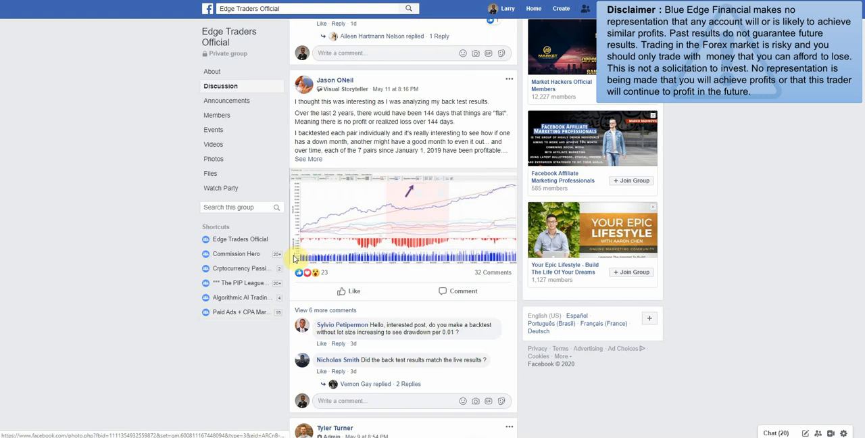
pyautogui.scroll(-3)
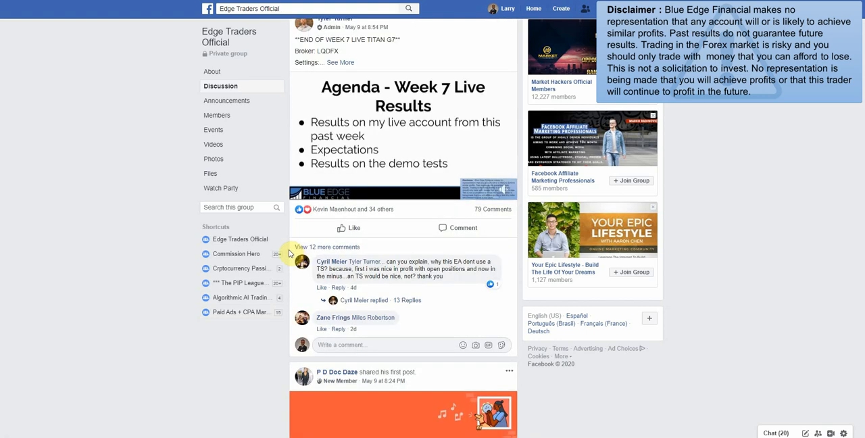
pyautogui.scroll(-3)
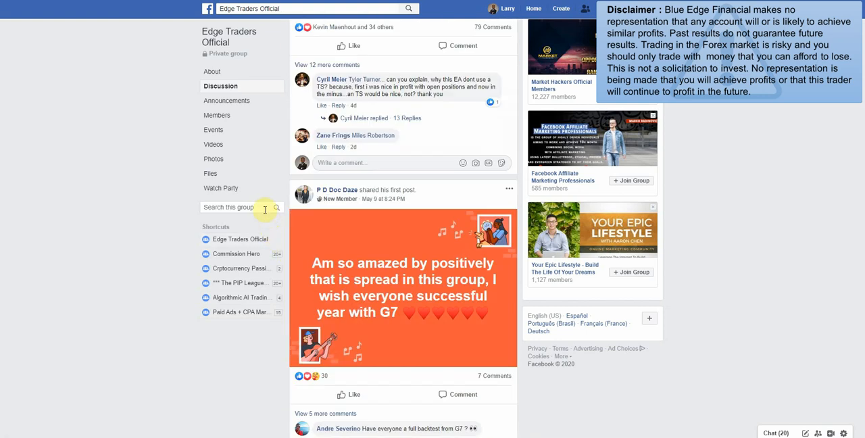
# - Continue through payment-method comments back to the G7 post's expanded replies
pyautogui.scroll(-3)
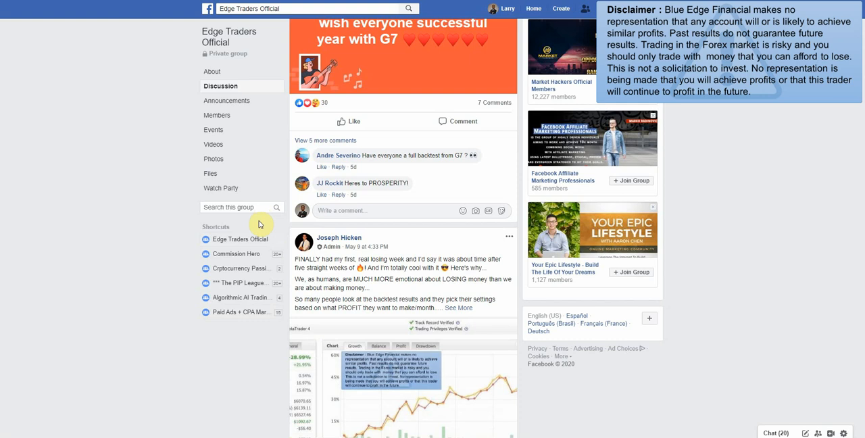
pyautogui.scroll(-3)
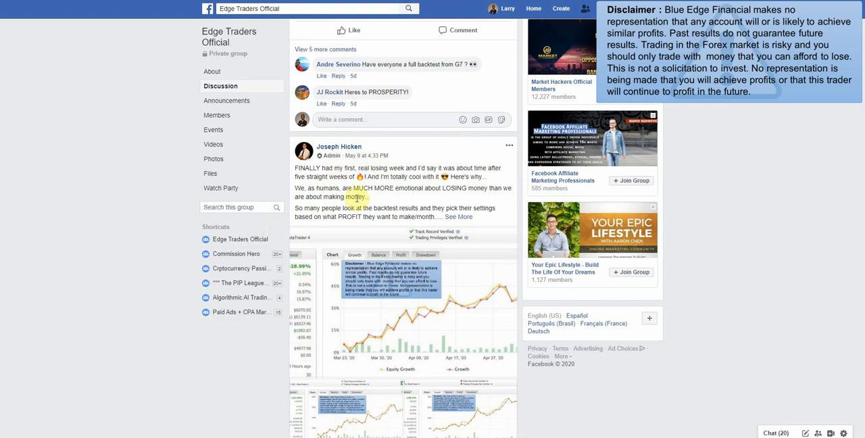
pyautogui.scroll(-3)
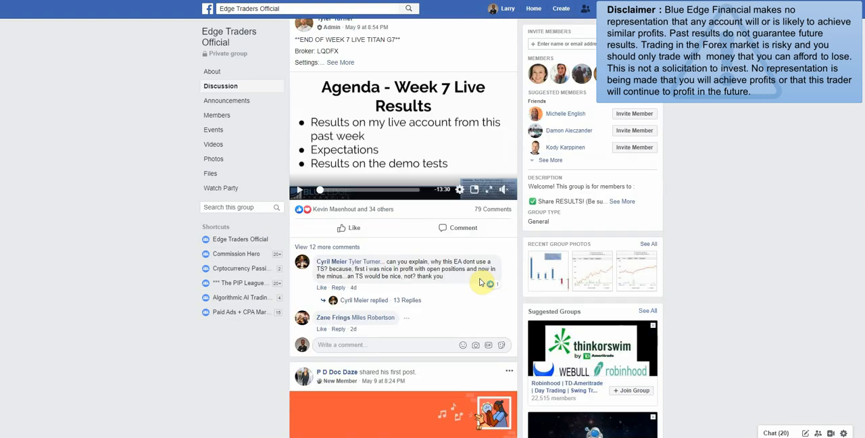
pyautogui.scroll(-3)
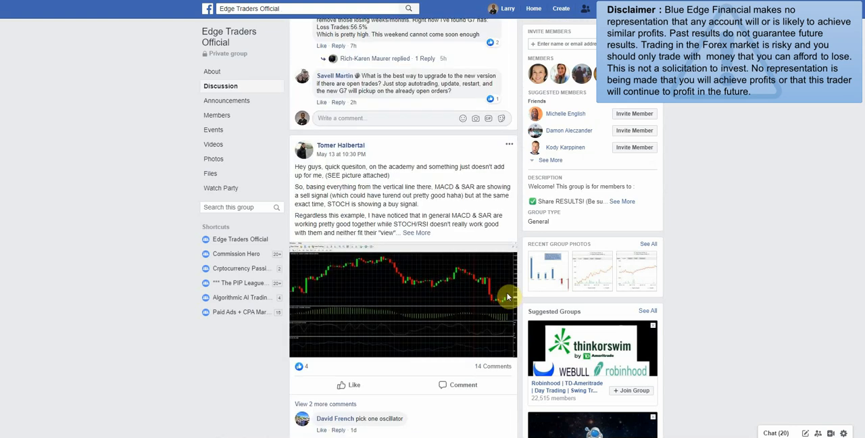
pyautogui.scroll(-3)
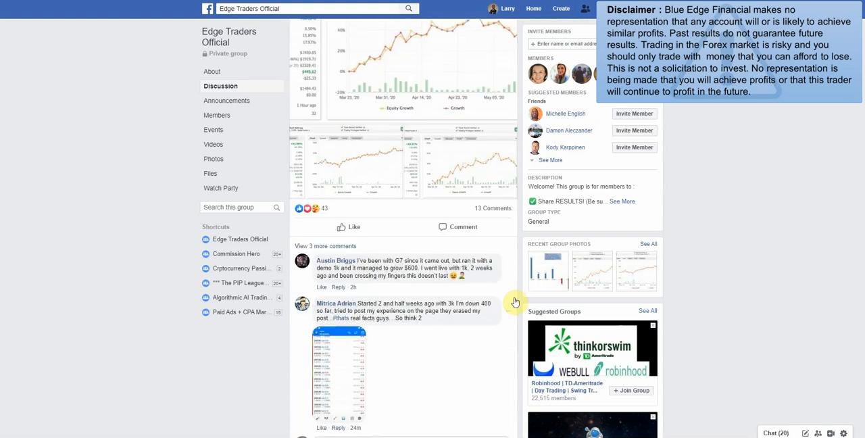
pyautogui.scroll(-3)
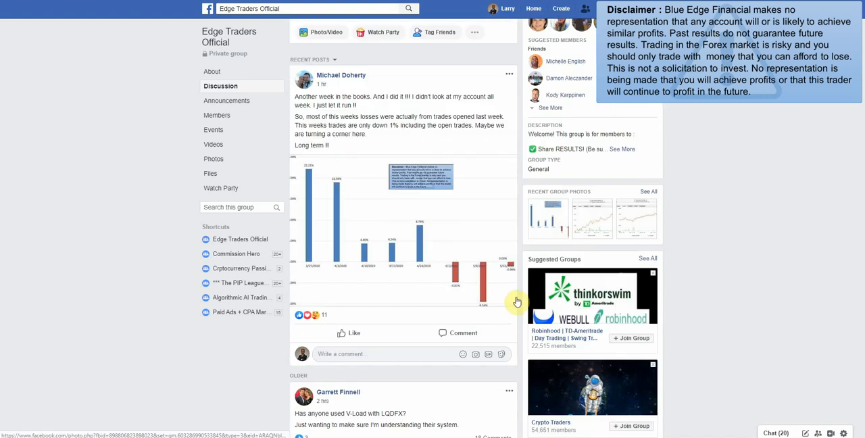
pyautogui.scroll(-3)
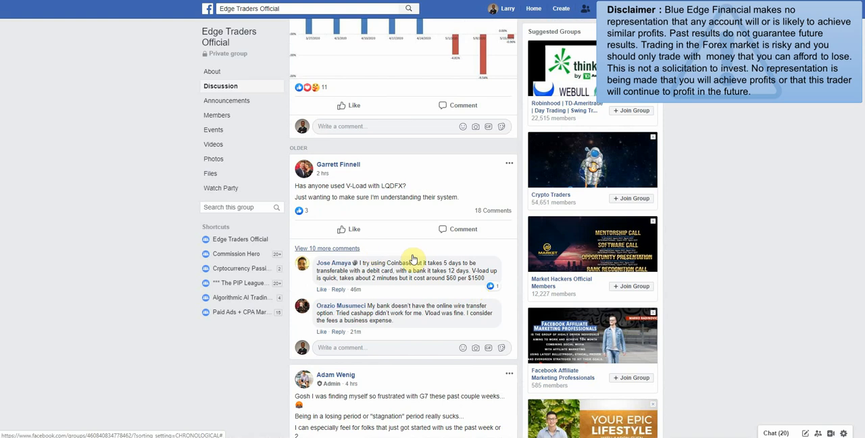
pyautogui.scroll(-3)
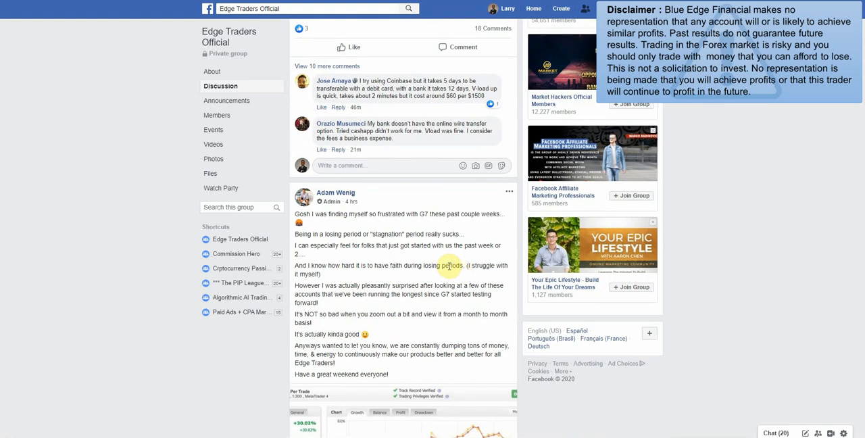
pyautogui.scroll(-3)
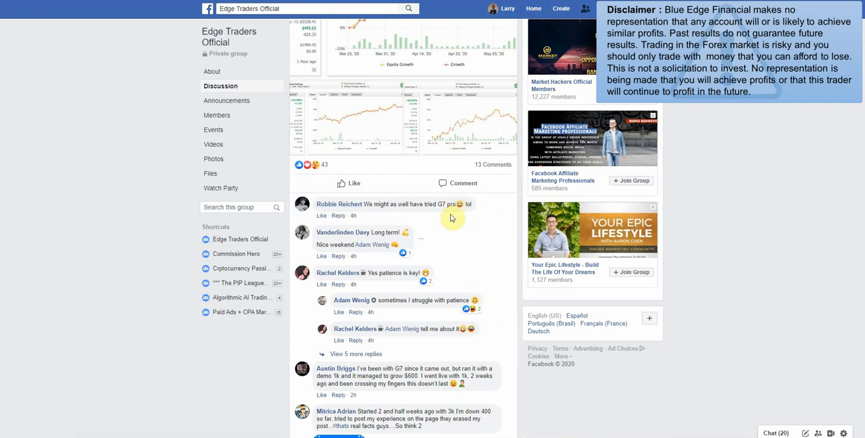
# - Scroll down to the member post praising the new announcement and its pair-results comments
pyautogui.scroll(-3)
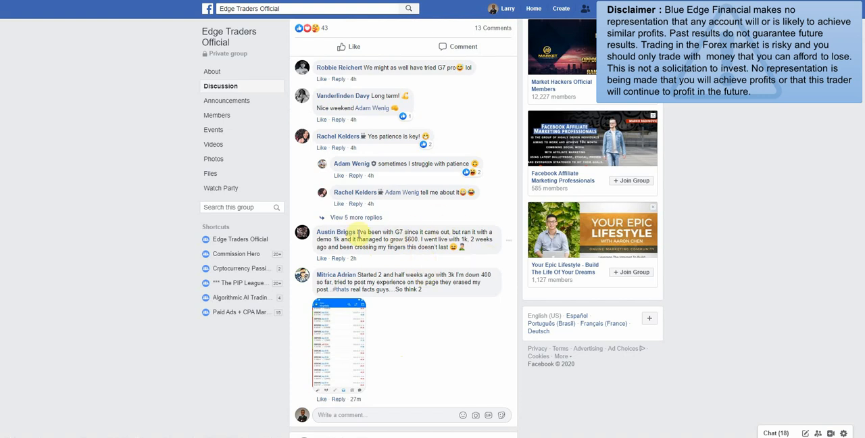
pyautogui.scroll(-3)
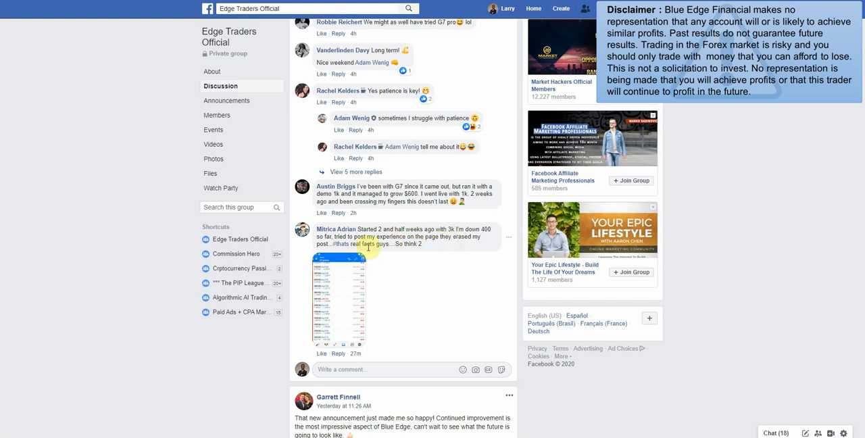
pyautogui.scroll(-3)
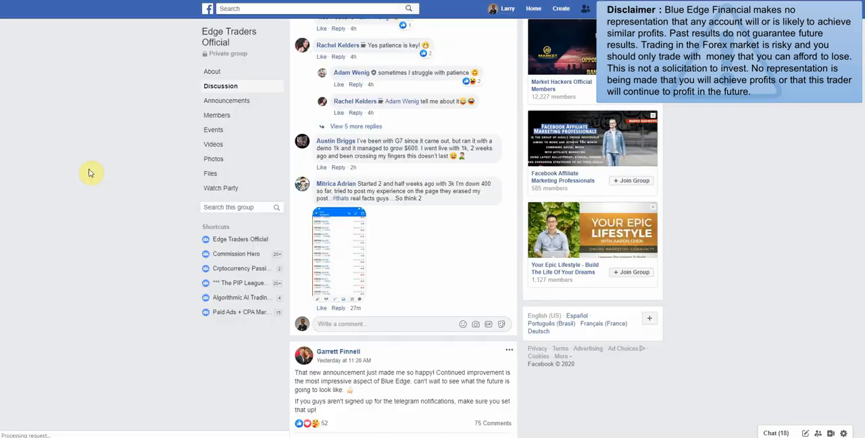
pyautogui.scroll(-3)
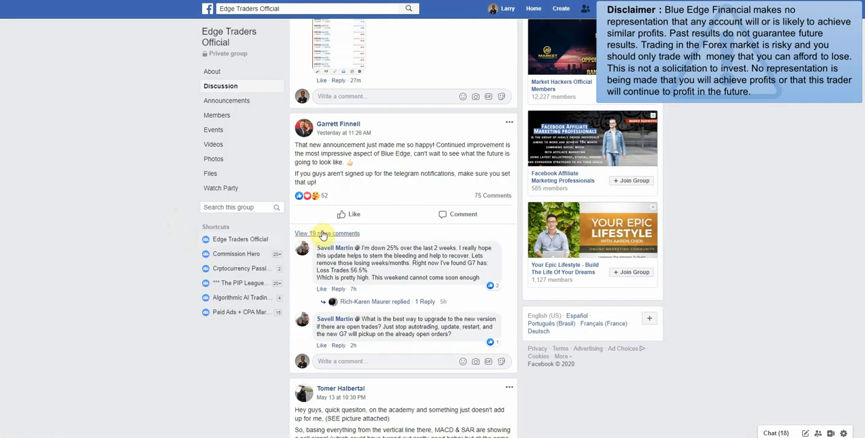
# - Expand all comments under the announcement post and read the replies about the G7 update
pyautogui.click(327, 233)
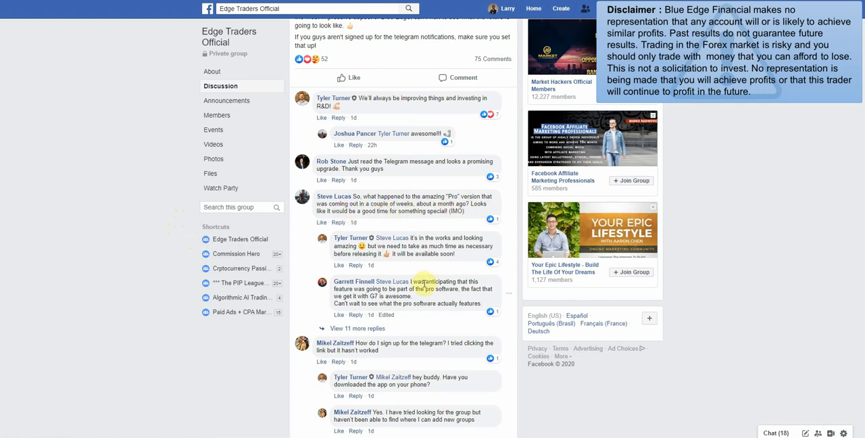
pyautogui.scroll(-3)
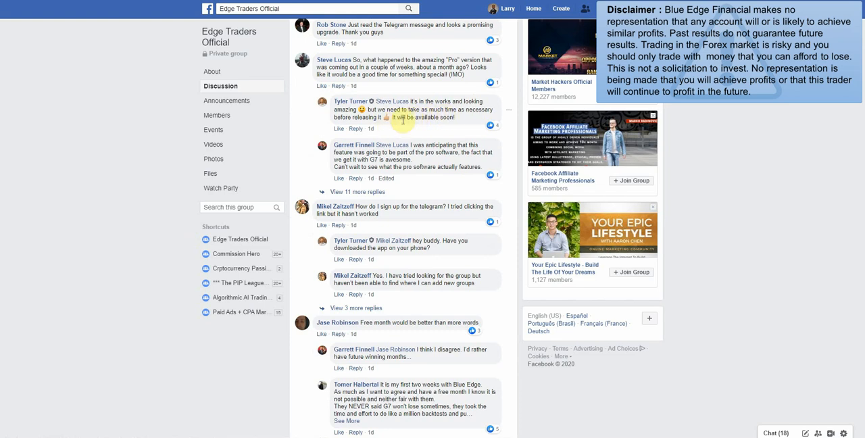
pyautogui.scroll(-3)
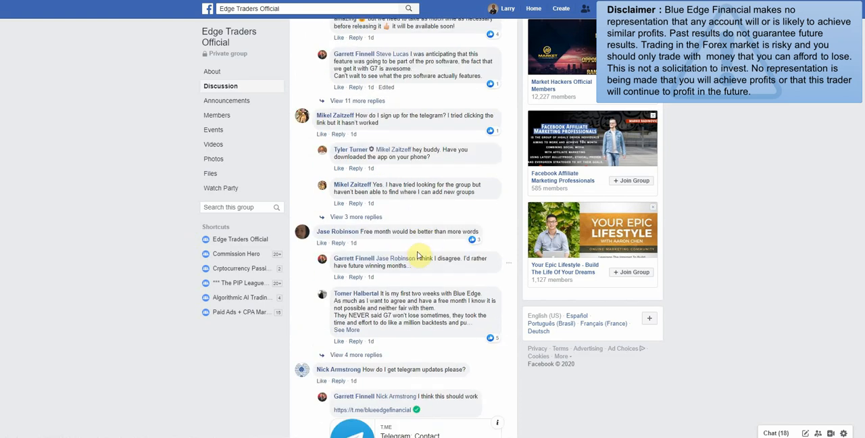
pyautogui.scroll(-3)
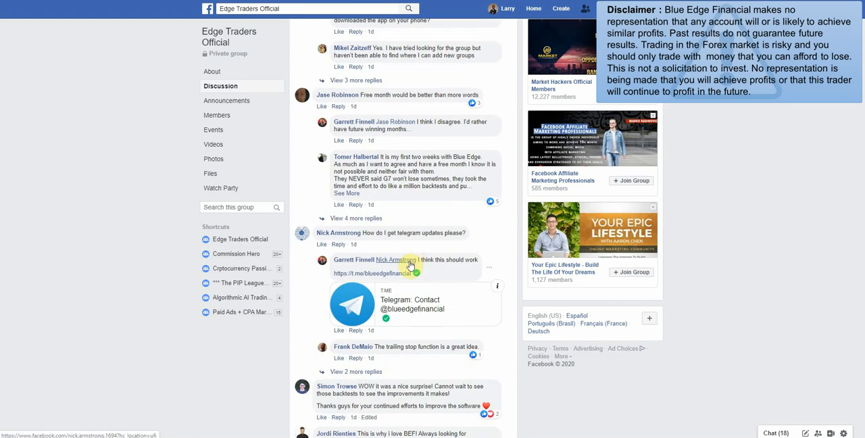
pyautogui.scroll(-3)
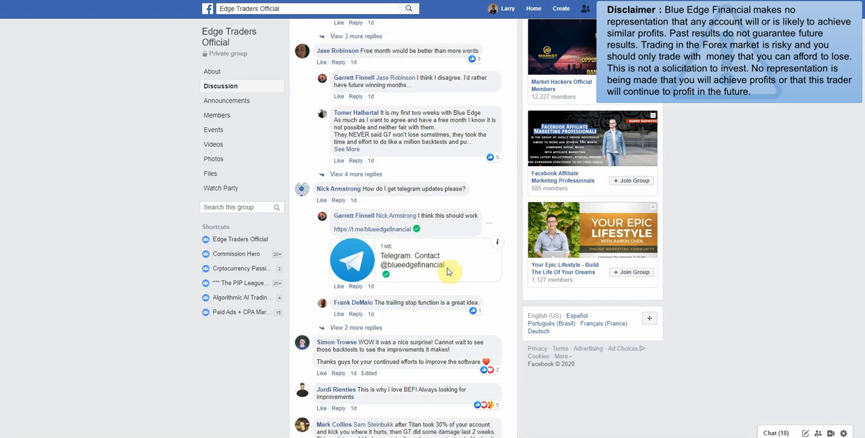
pyautogui.scroll(-3)
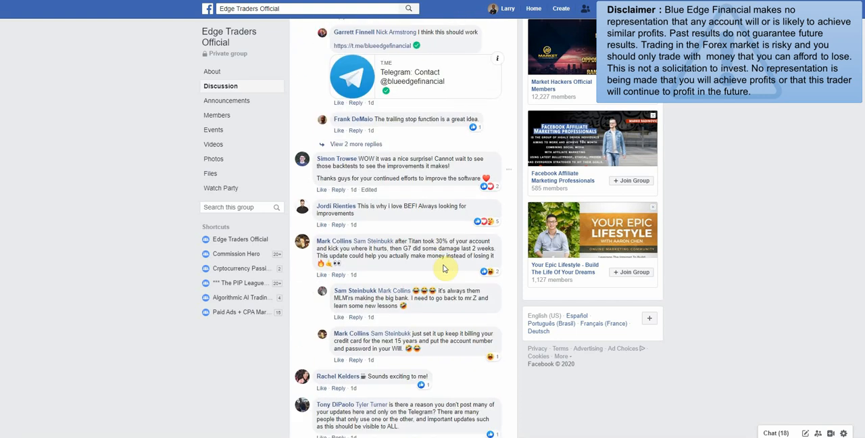
pyautogui.scroll(-3)
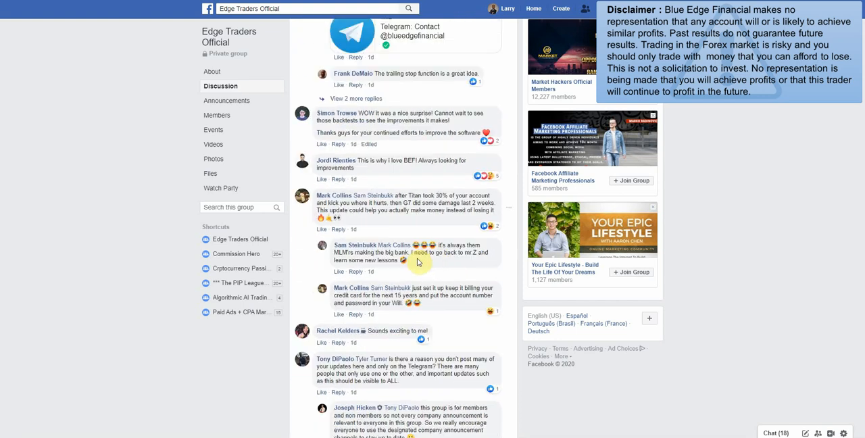
# - Continue through the trailing-stop replies down to the post discussing MACD and SAR signals
pyautogui.scroll(-3)
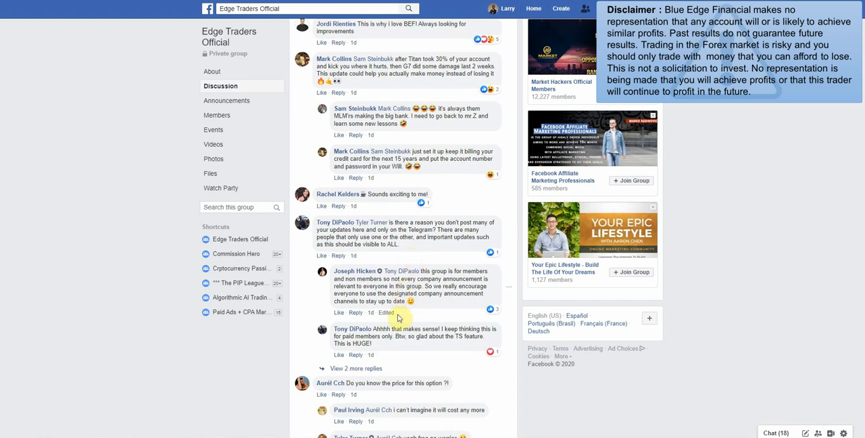
pyautogui.moveTo(429, 267)
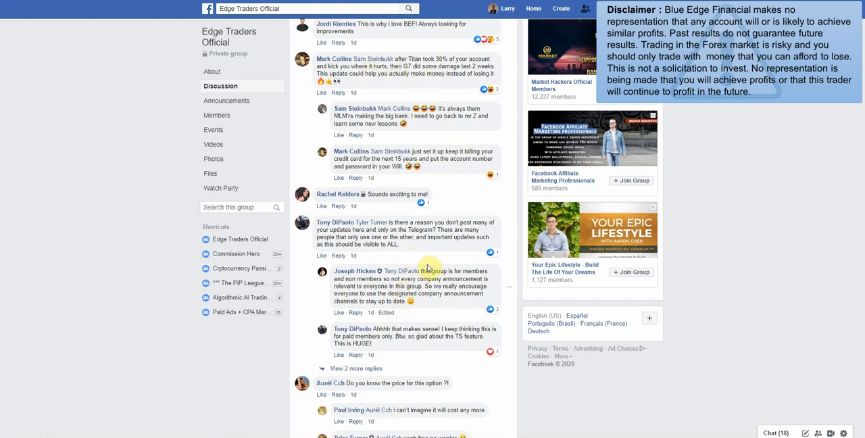
pyautogui.scroll(-3)
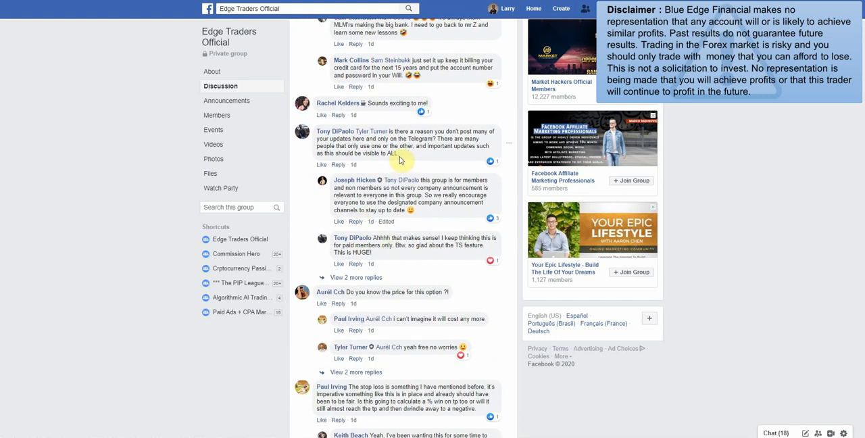
pyautogui.scroll(-3)
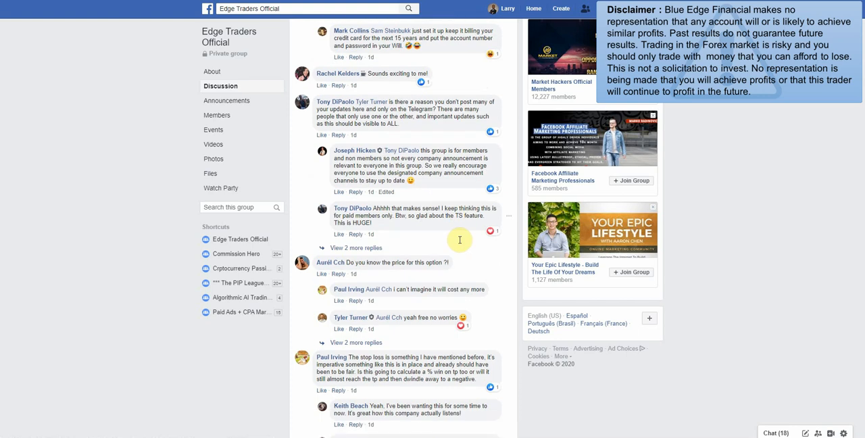
pyautogui.scroll(-3)
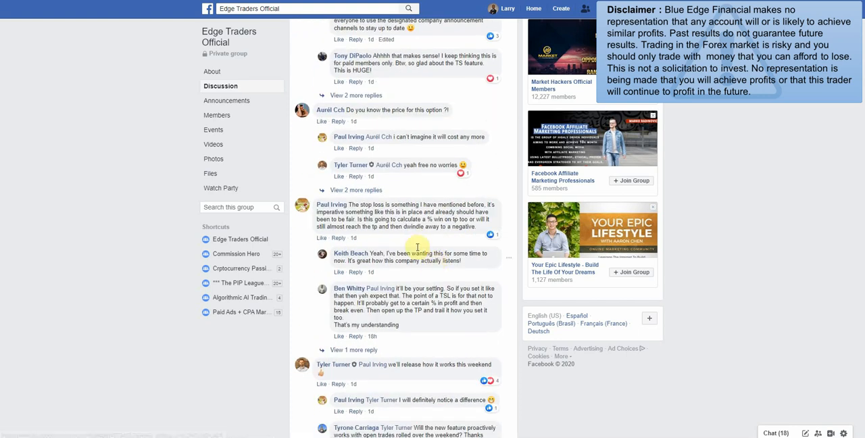
pyautogui.scroll(-3)
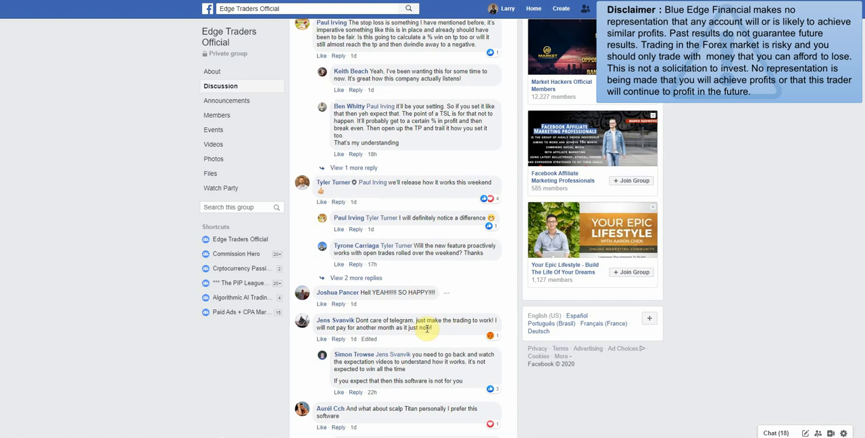
pyautogui.scroll(-3)
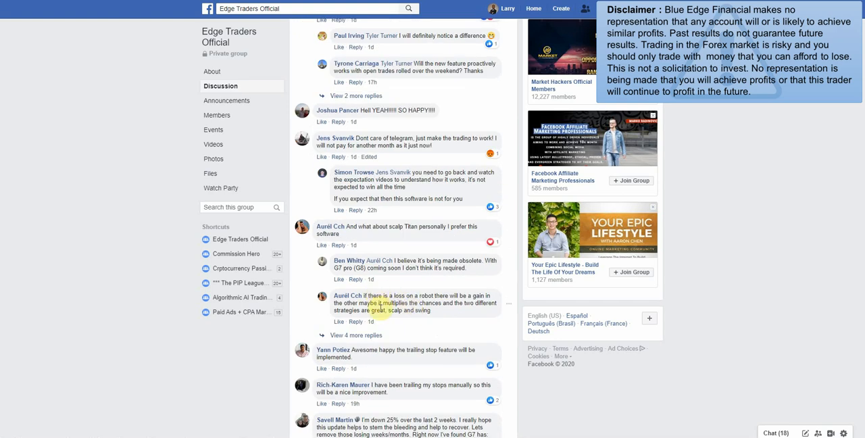
pyautogui.scroll(-3)
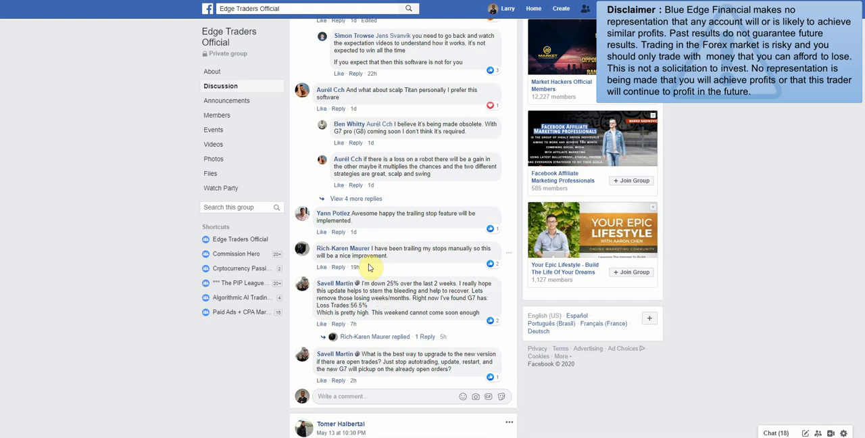
pyautogui.scroll(-3)
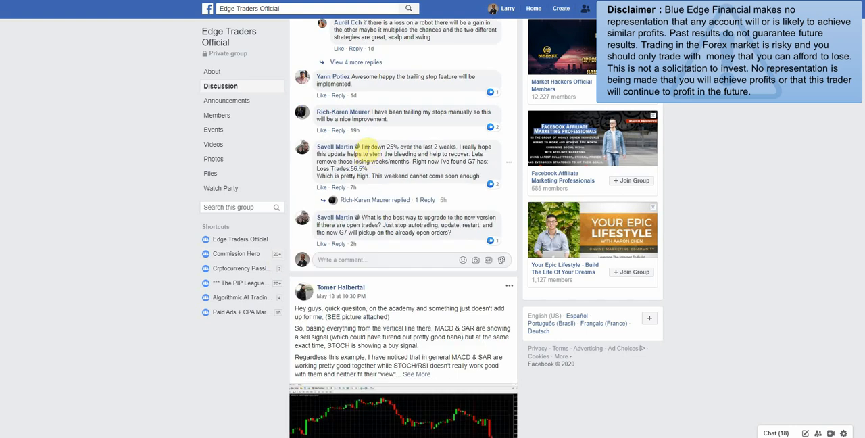
pyautogui.moveTo(418, 128)
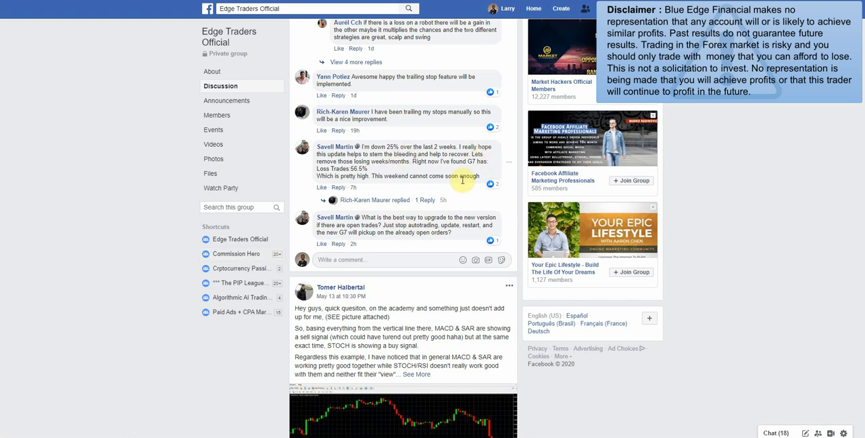
# - Scroll down the reloaded group page to the admin post with the account growth chart
pyautogui.scroll(-3)
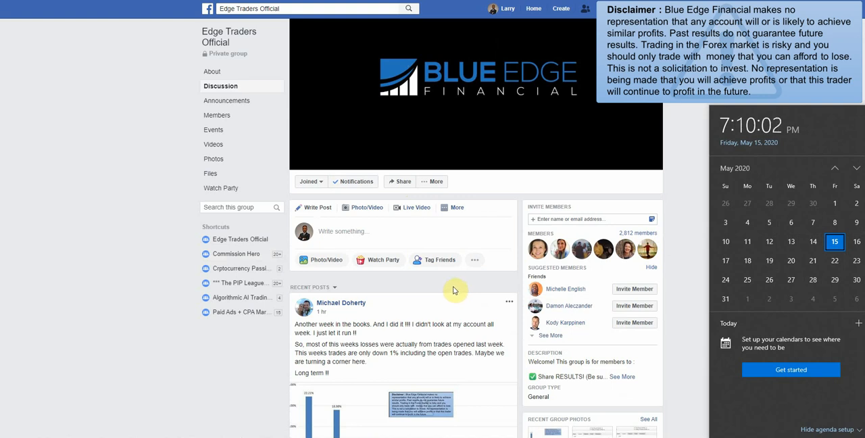
pyautogui.moveTo(755, 267)
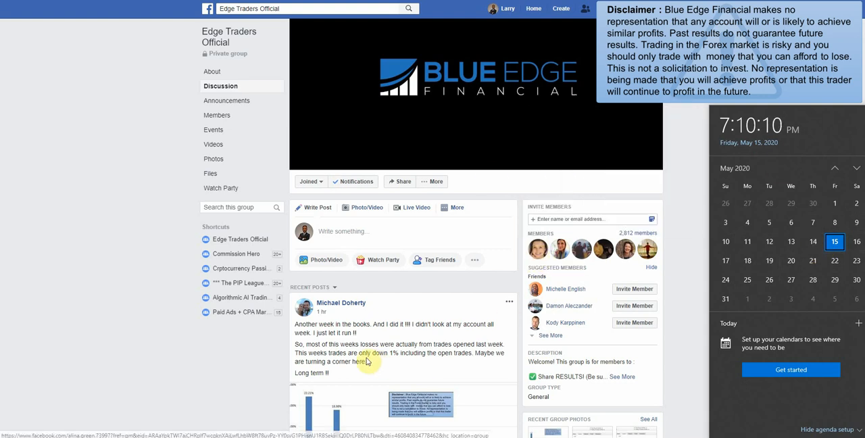
pyautogui.moveTo(449, 246)
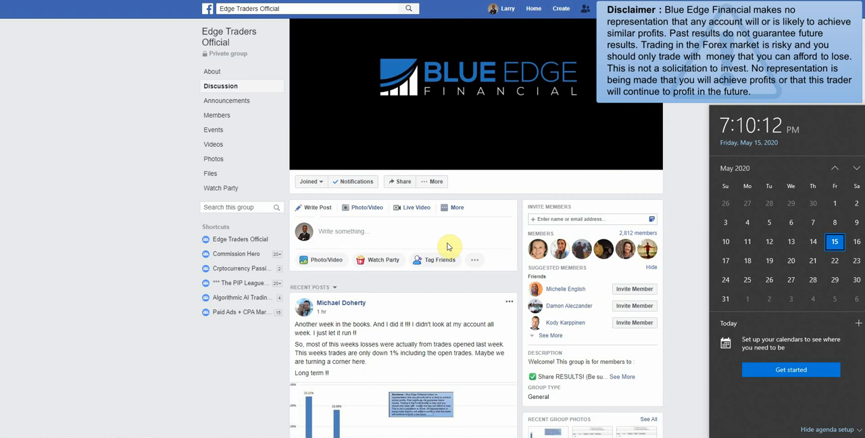
pyautogui.moveTo(790, 260)
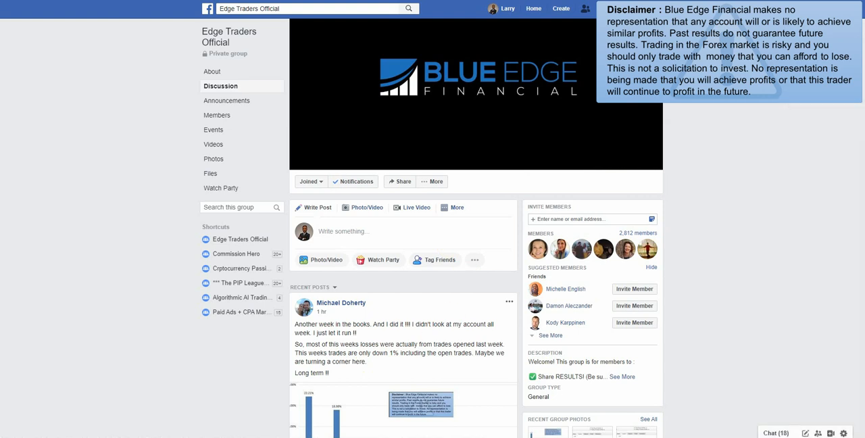
pyautogui.scroll(-3)
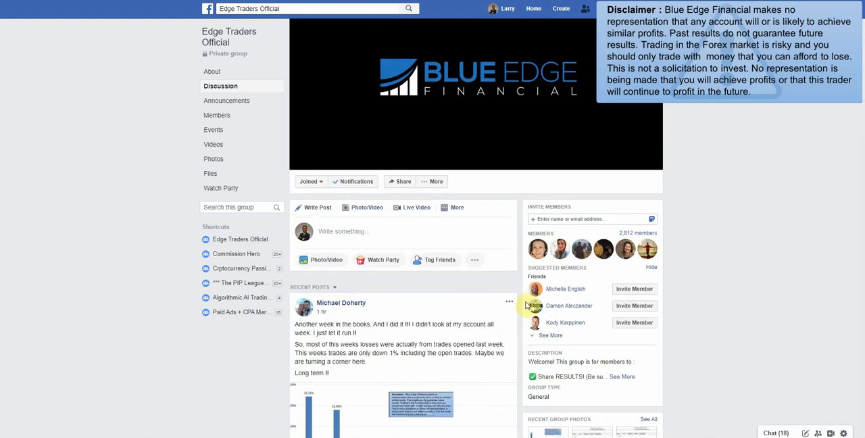
pyautogui.scroll(-3)
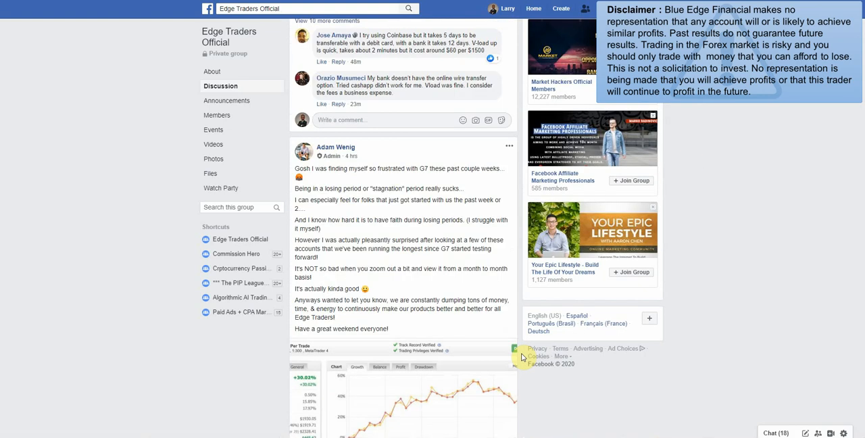